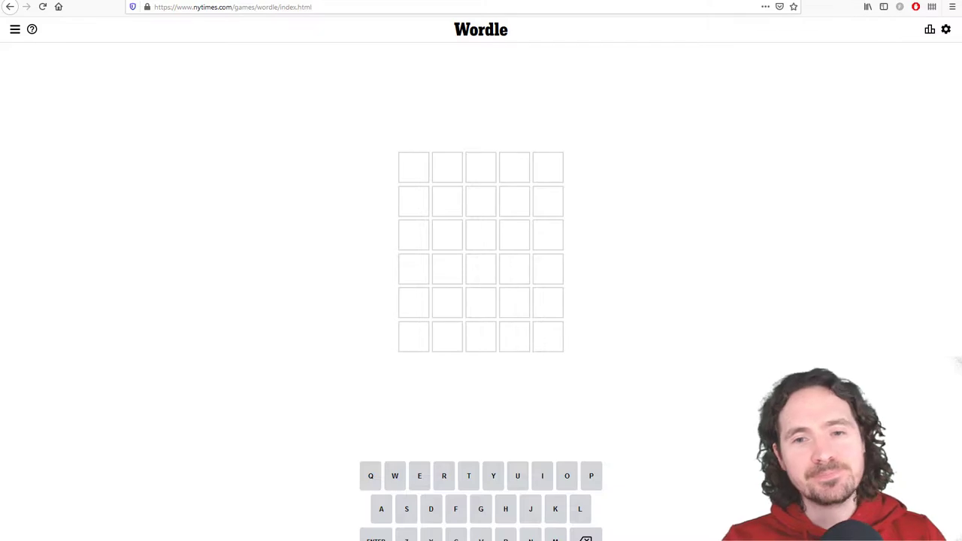
pyautogui.moveTo(646, 249)
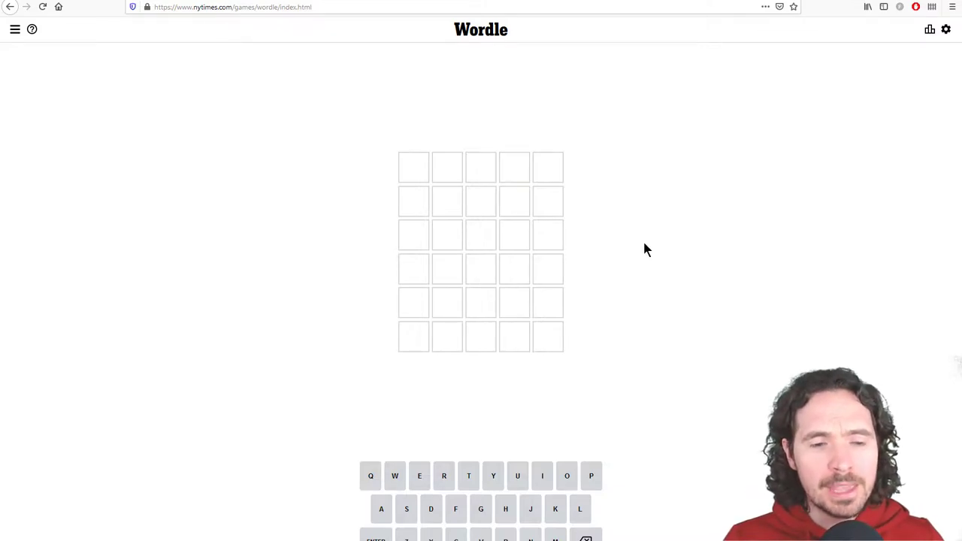
# Step: Bring up Firefox's page actions on an empty area of the Wordle page
pyautogui.rightClick(647, 249)
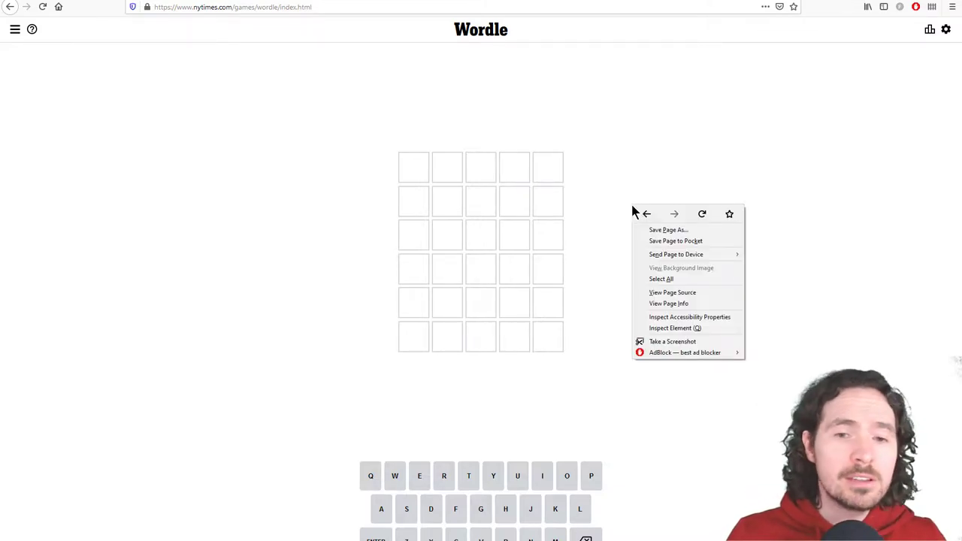
pyautogui.moveTo(694, 296)
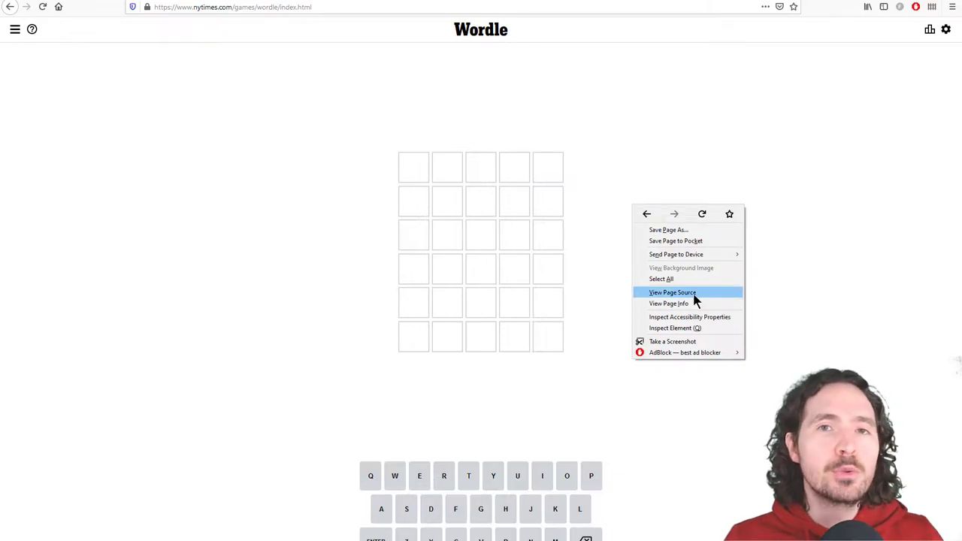
pyautogui.moveTo(676, 294)
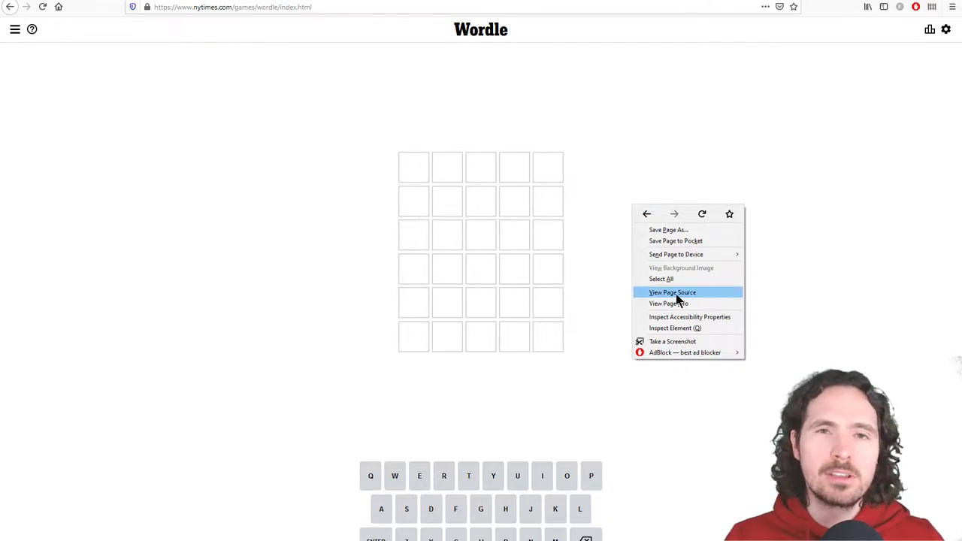
# Step: View the Wordle page source and open its main script file to look for Ma=
pyautogui.click(671, 292)
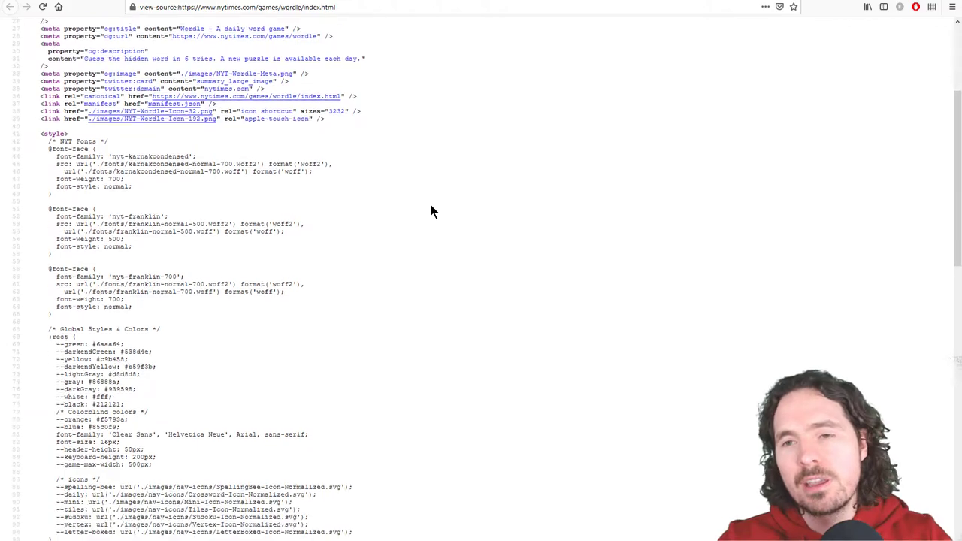
pyautogui.scroll(-3)
pyautogui.write('Ma=')
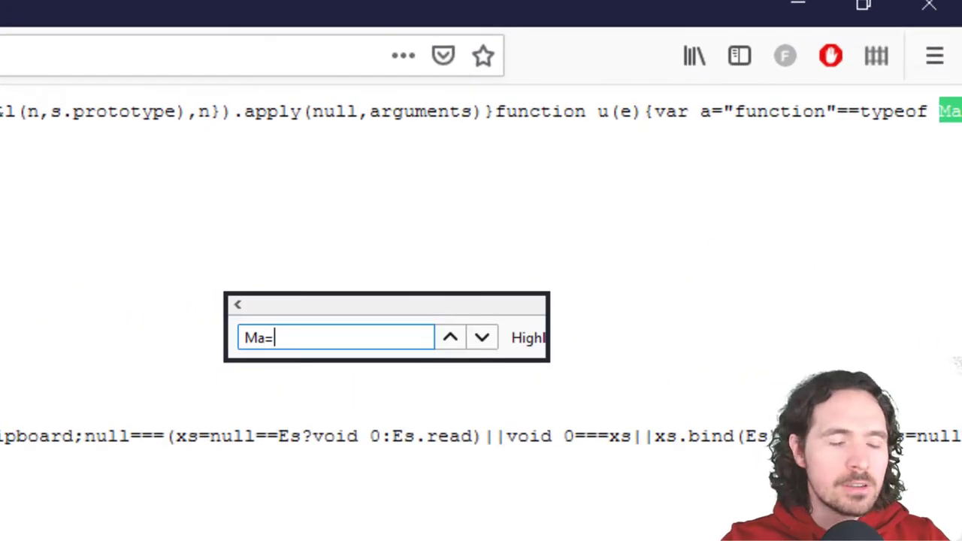
pyautogui.click(481, 336)
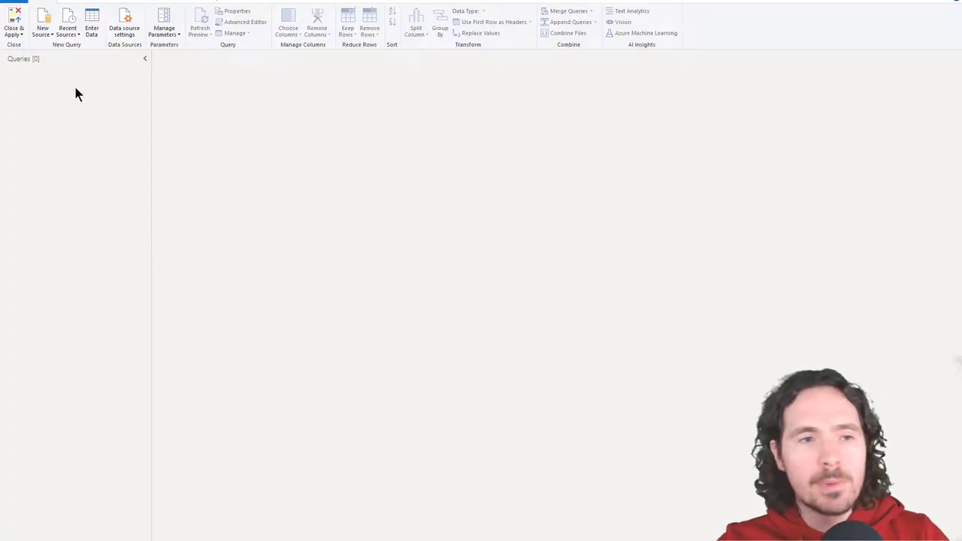
# Step: Create a new web query loading Wordle's main.js file from its URL
pyautogui.rightClick(78, 93)
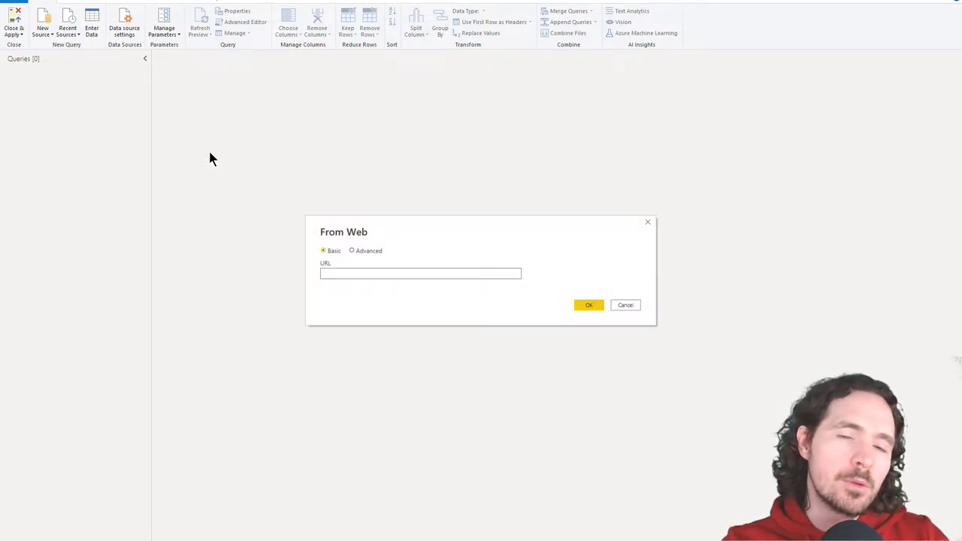
pyautogui.click(589, 305)
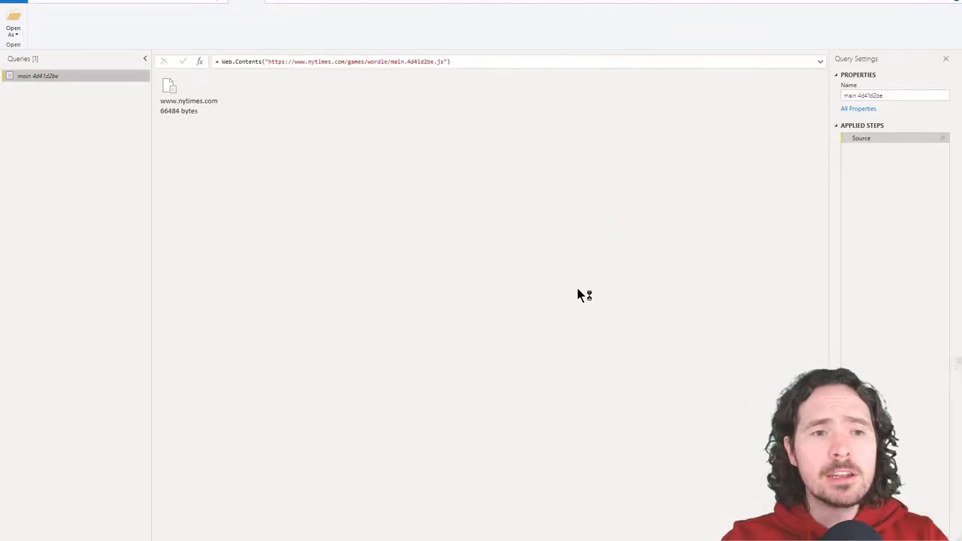
pyautogui.moveTo(154, 108)
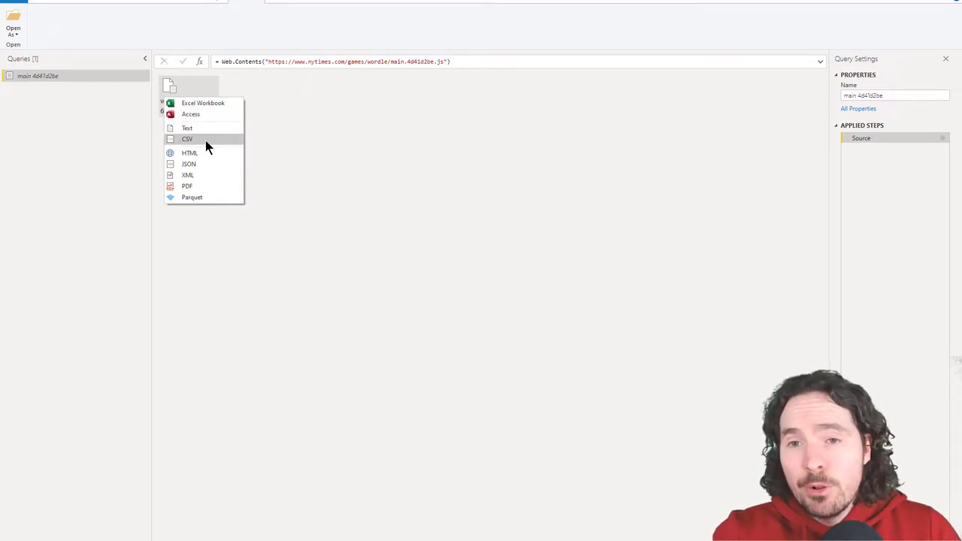
# Step: Open the script as CSV and set the source's custom delimiter to Ma=, giving two columns
pyautogui.click(186, 138)
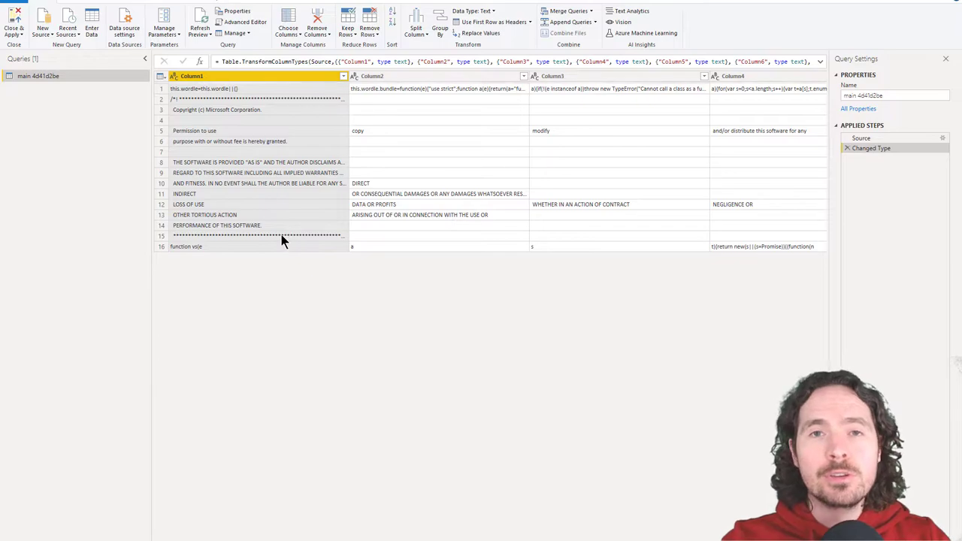
pyautogui.click(861, 139)
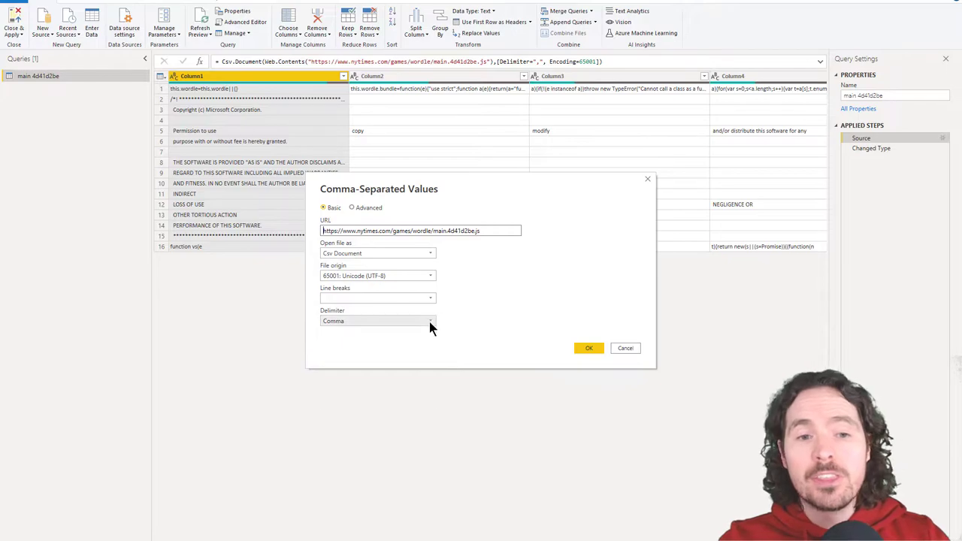
pyautogui.click(430, 321)
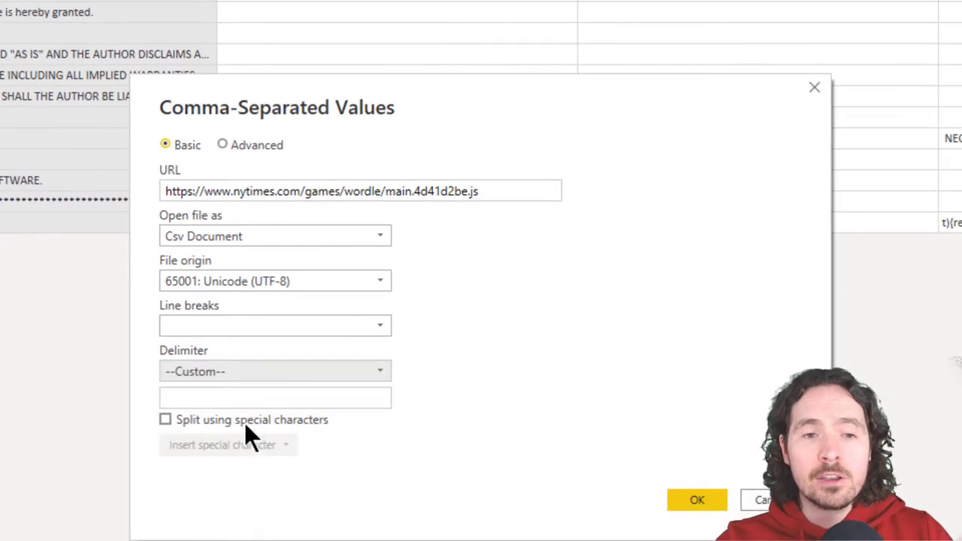
pyautogui.write('Ma=')
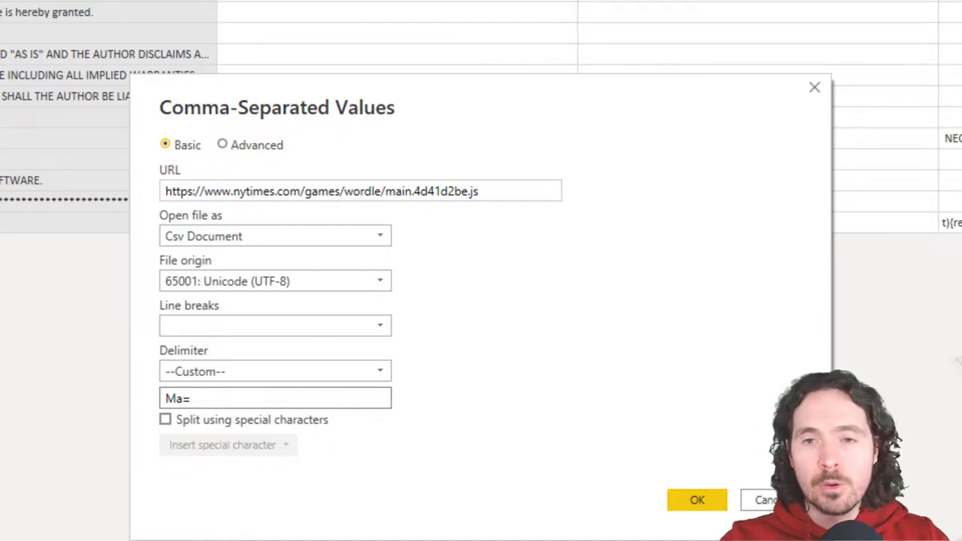
pyautogui.click(702, 499)
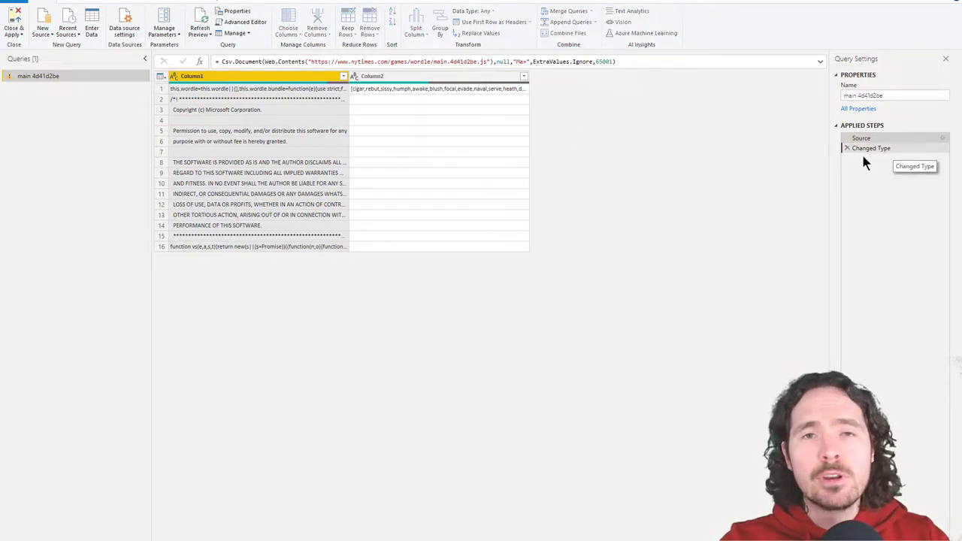
# Step: Delete the Changed Type step, remove Column1 and filter empty rows out of Column2
pyautogui.click(848, 148)
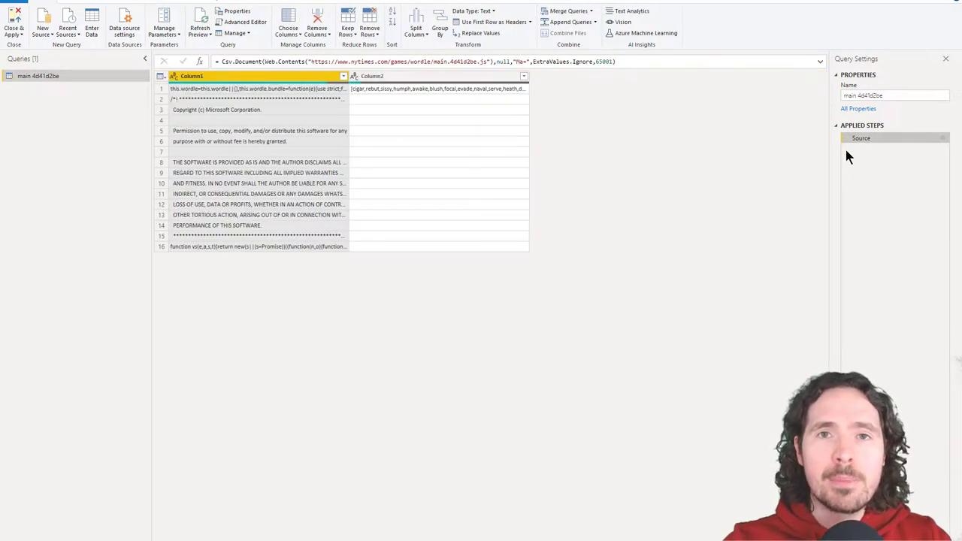
pyautogui.moveTo(854, 149)
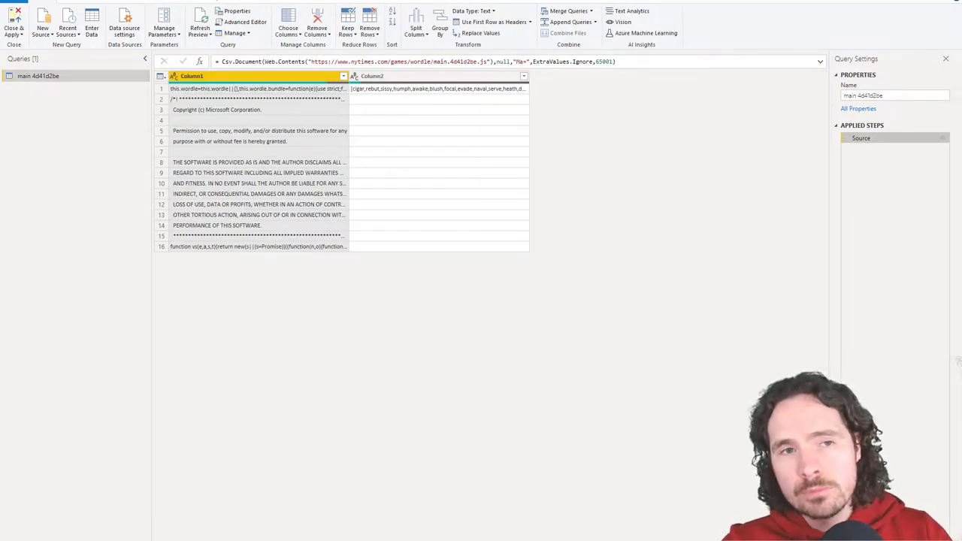
pyautogui.rightClick(211, 75)
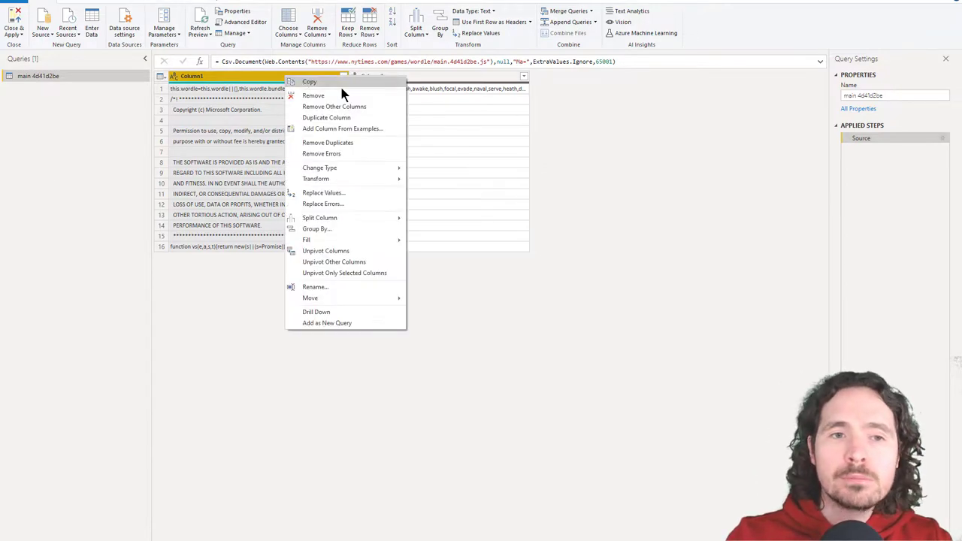
pyautogui.click(312, 96)
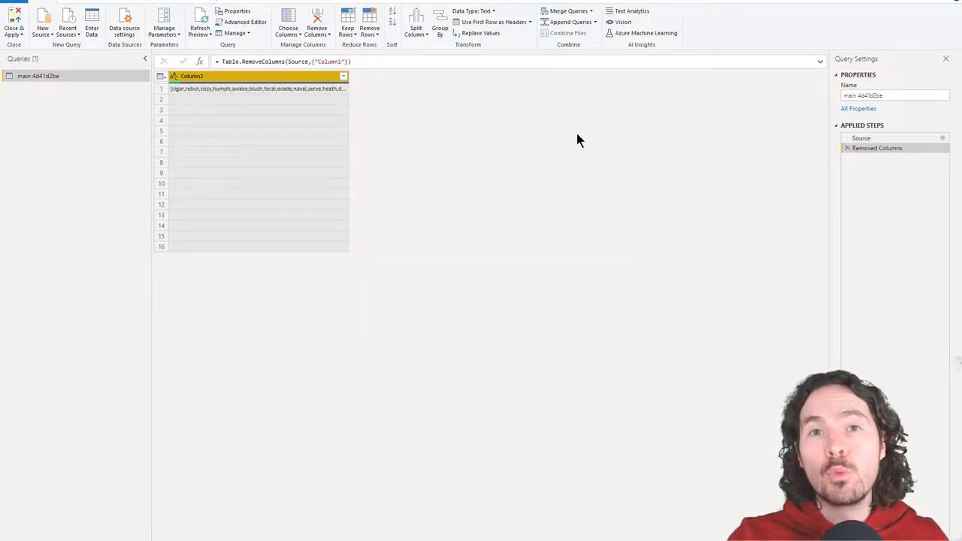
pyautogui.click(342, 75)
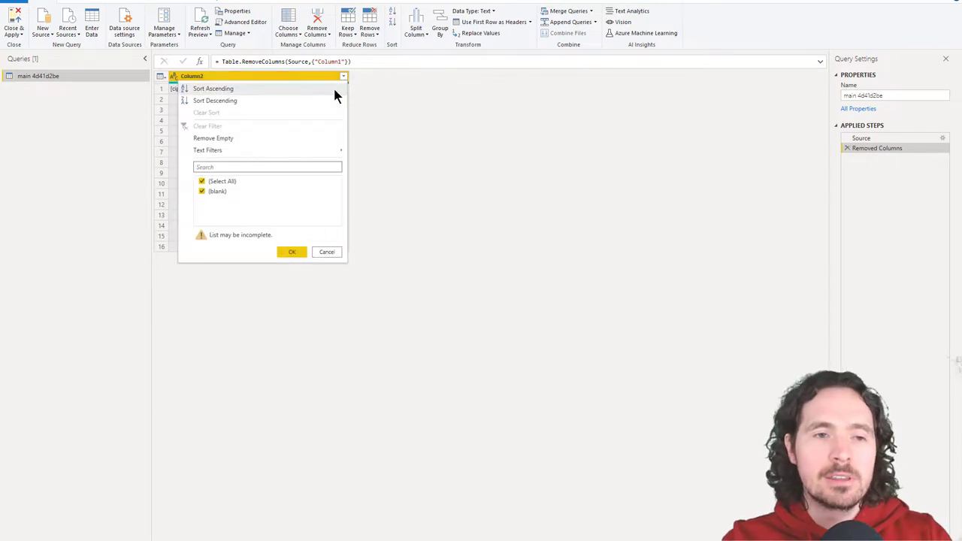
pyautogui.click(202, 181)
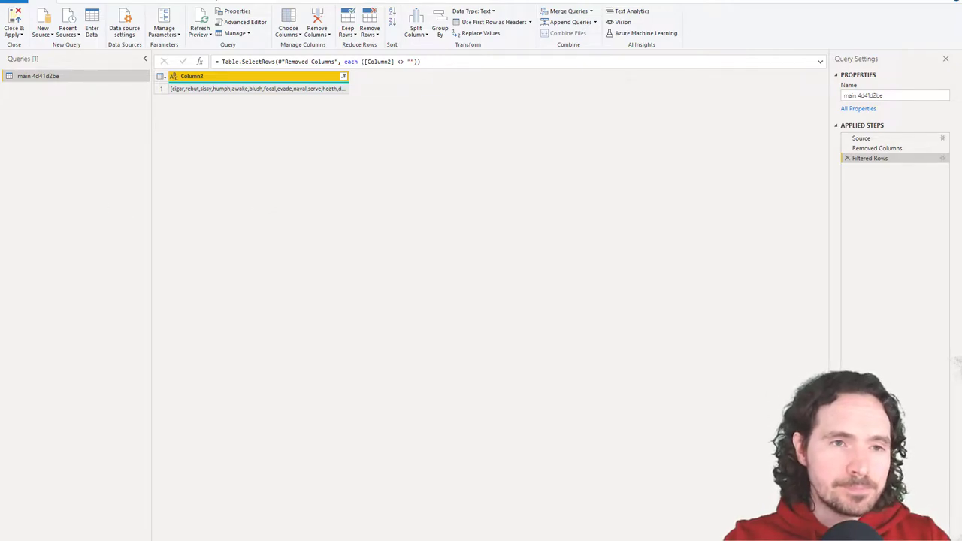
pyautogui.moveTo(54, 257)
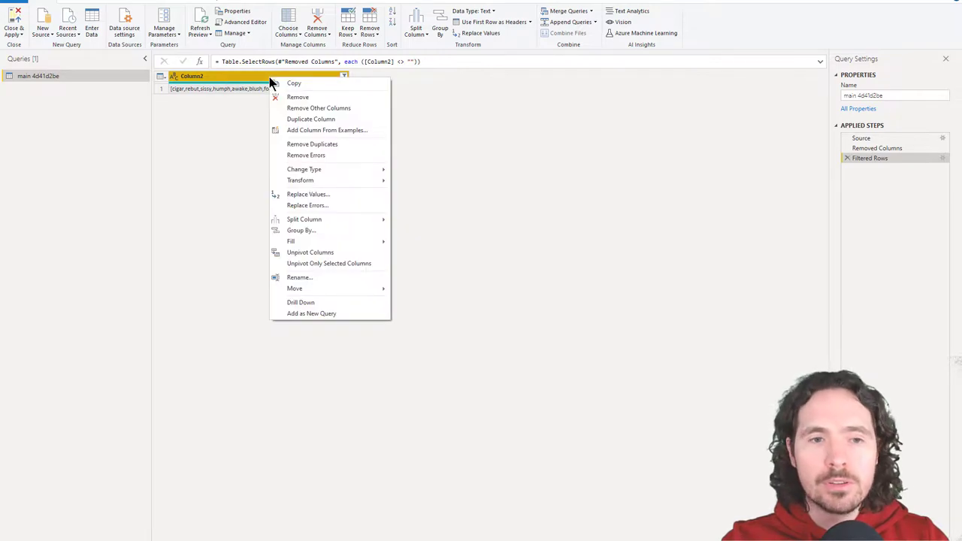
pyautogui.moveTo(304, 219)
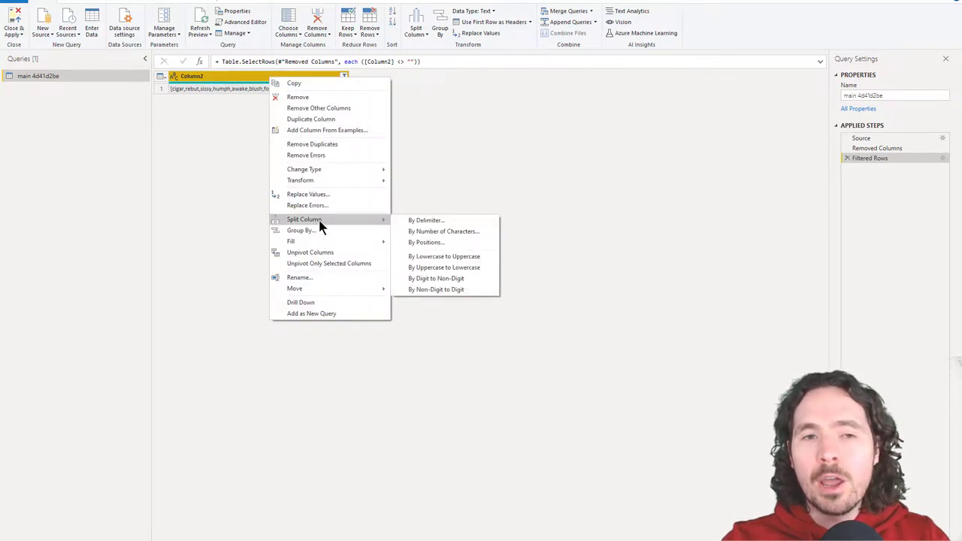
# Step: Split Column2 by comma at each occurrence into rows, one word per row
pyautogui.click(427, 219)
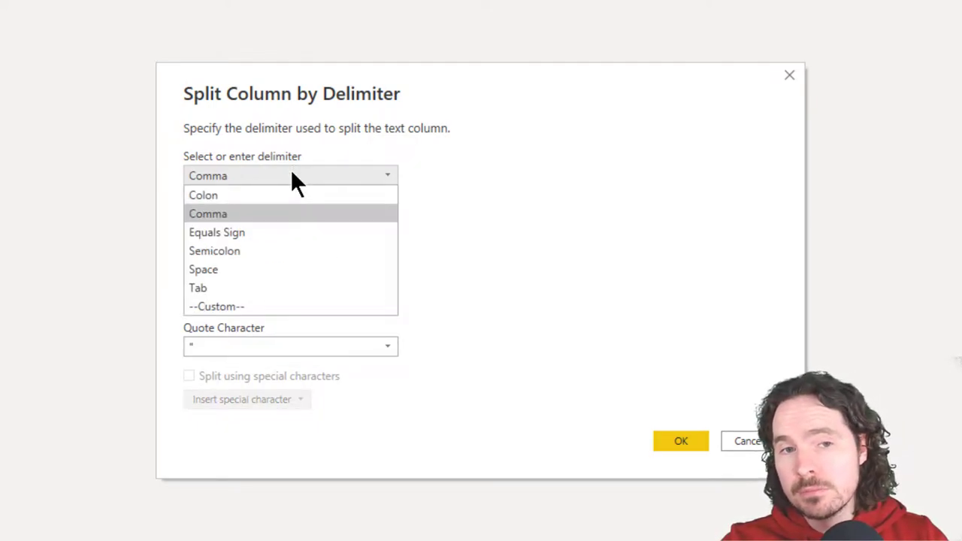
pyautogui.click(208, 214)
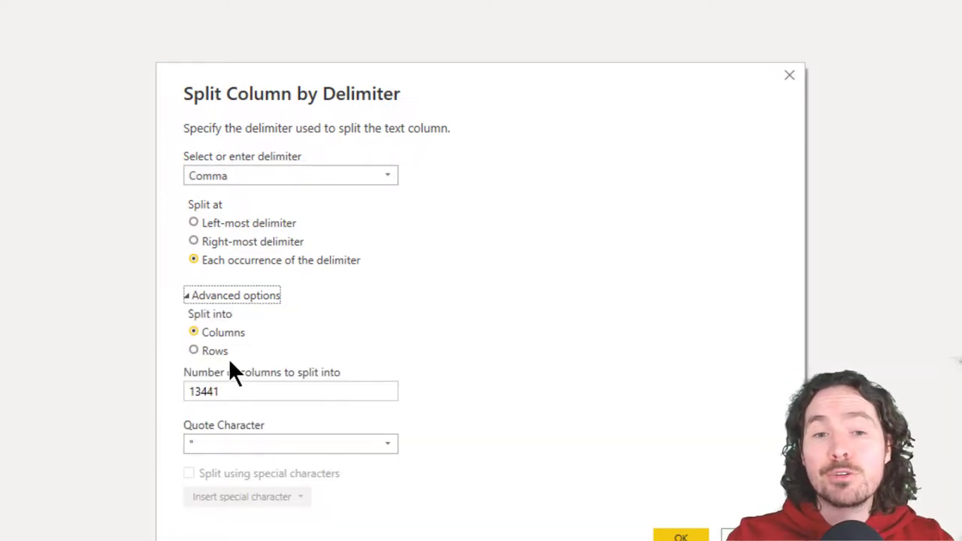
pyautogui.click(192, 351)
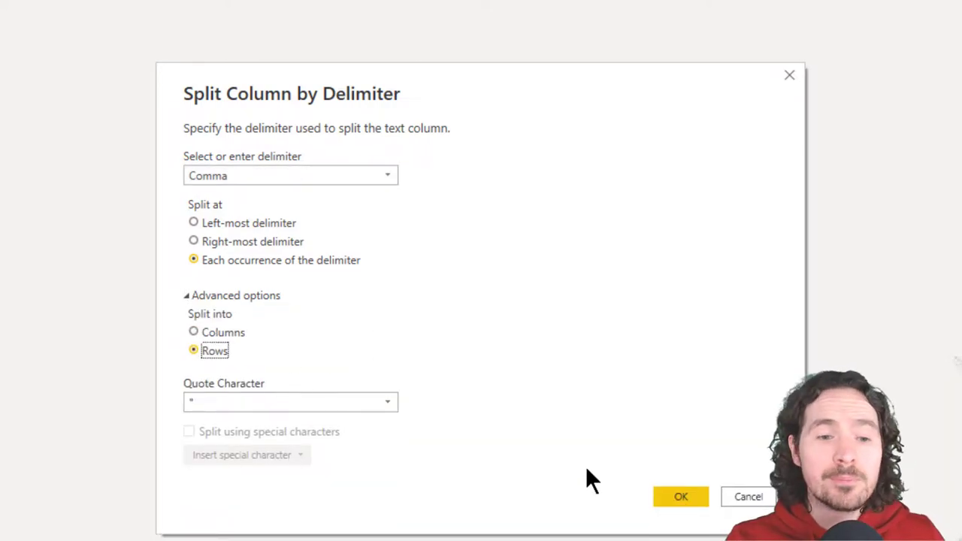
pyautogui.click(685, 496)
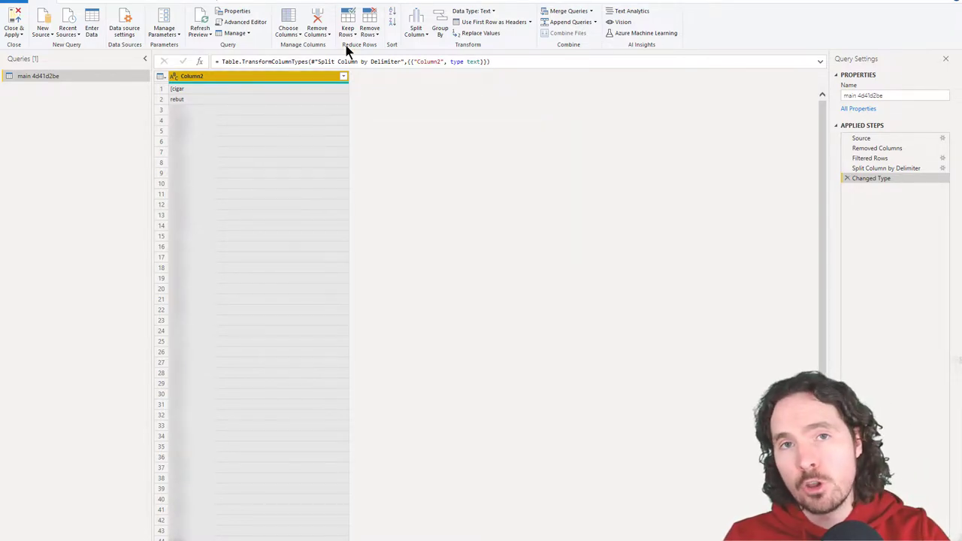
# Step: Sort Column2 descending so script fragments rise above the words
pyautogui.click(342, 75)
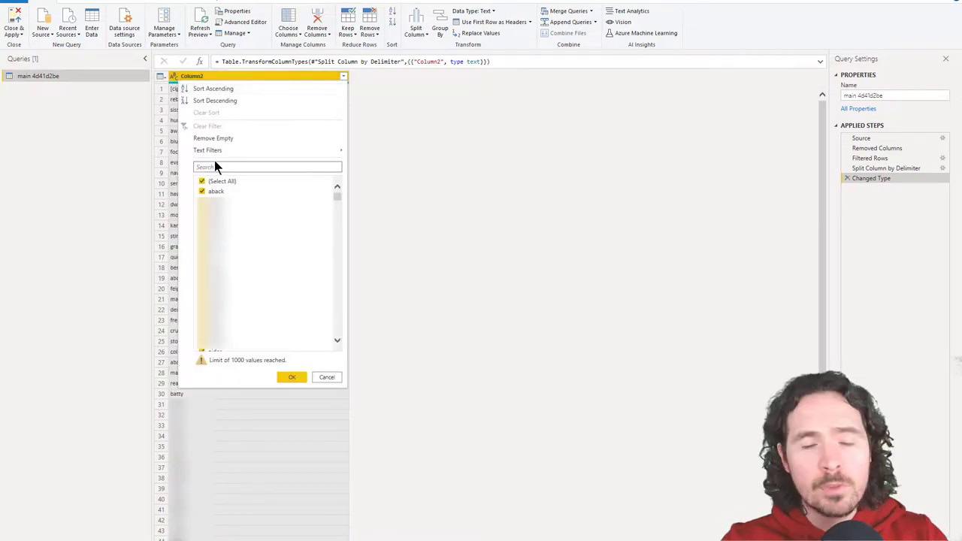
pyautogui.moveTo(240, 96)
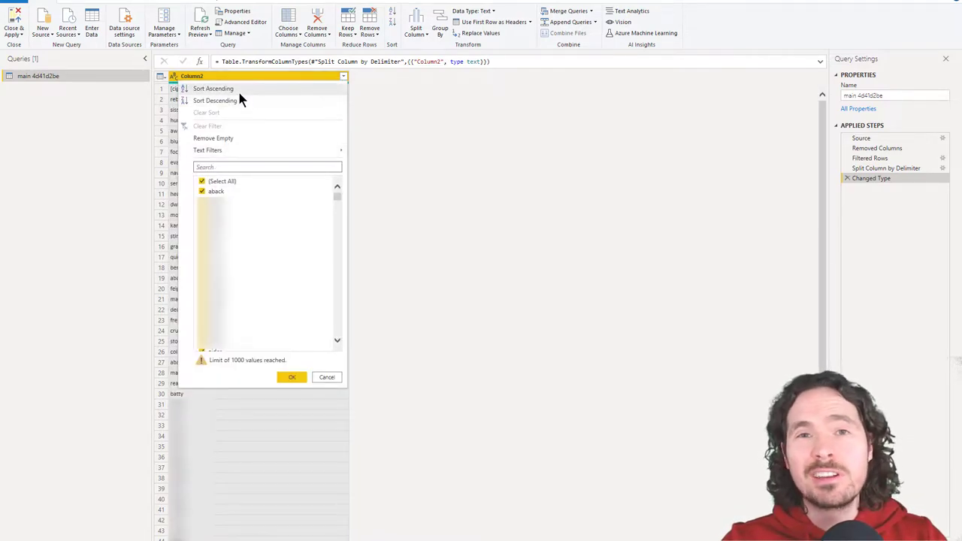
pyautogui.click(215, 99)
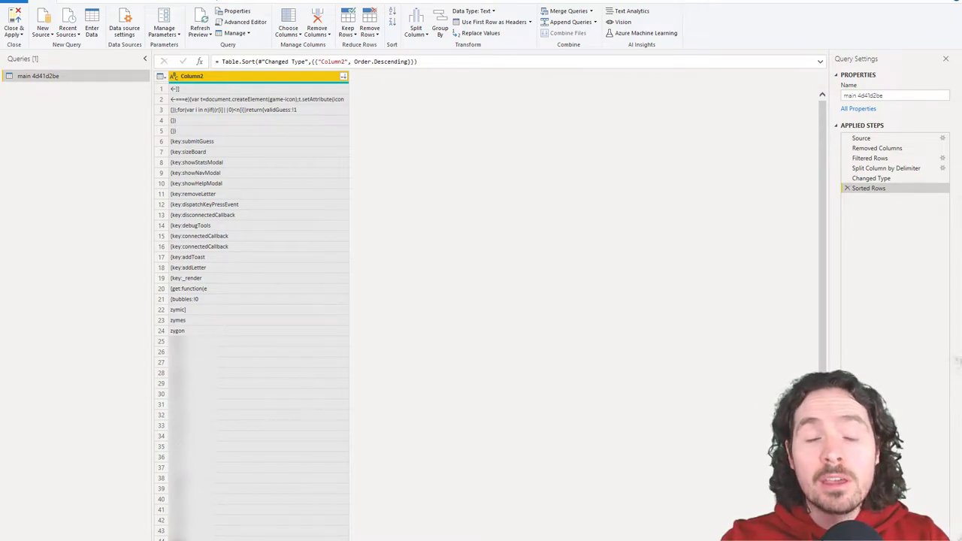
pyautogui.moveTo(463, 247)
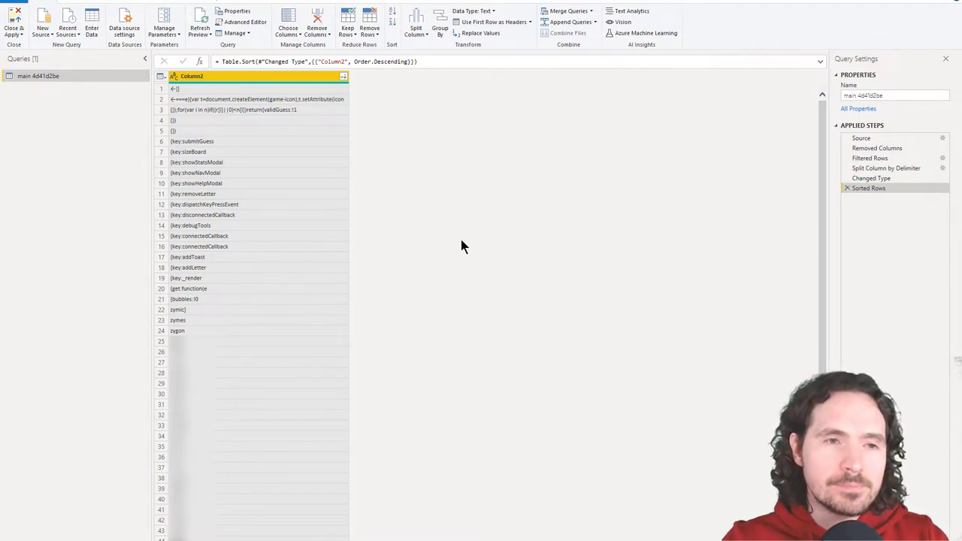
pyautogui.moveTo(147, 108)
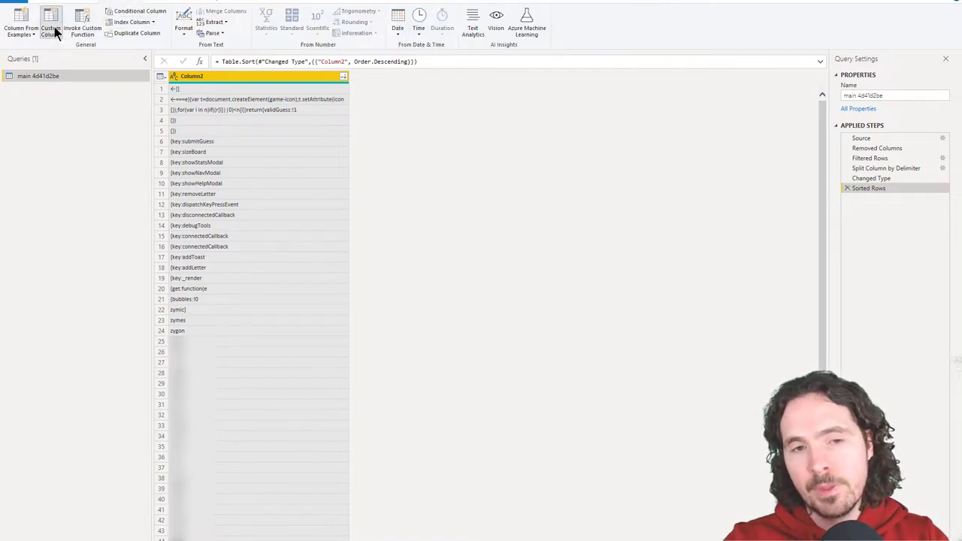
# Step: Add a Custom column with Text.Remove([Column2],{"a".."z"}) stripping lowercase letters
pyautogui.click(54, 23)
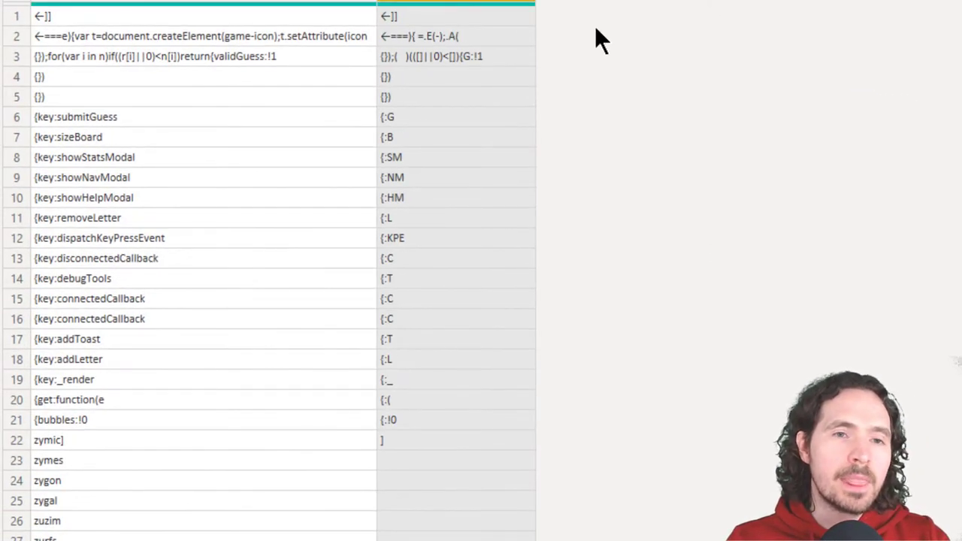
pyautogui.moveTo(664, 138)
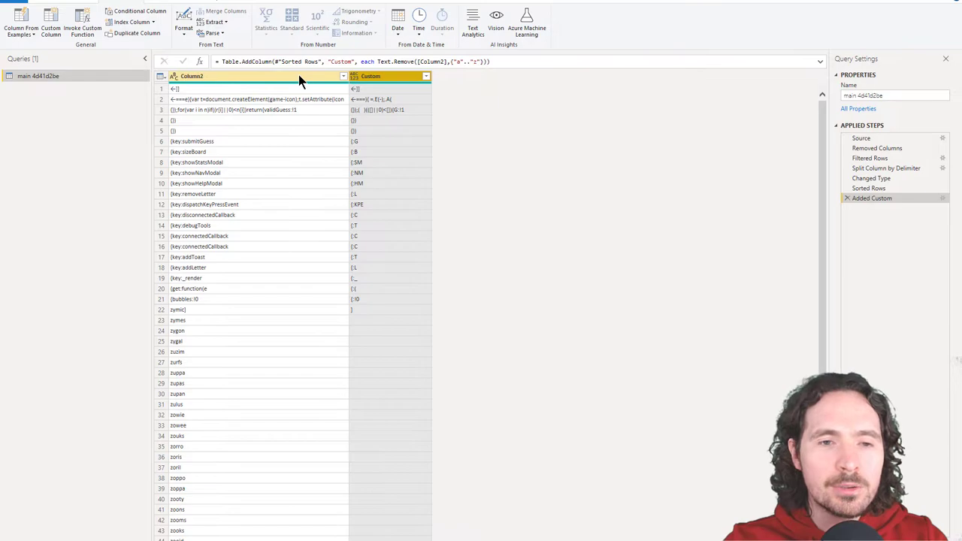
# Step: Replace values in Column2, editing the formula so each row's [Custom] text is removed
pyautogui.rightClick(210, 75)
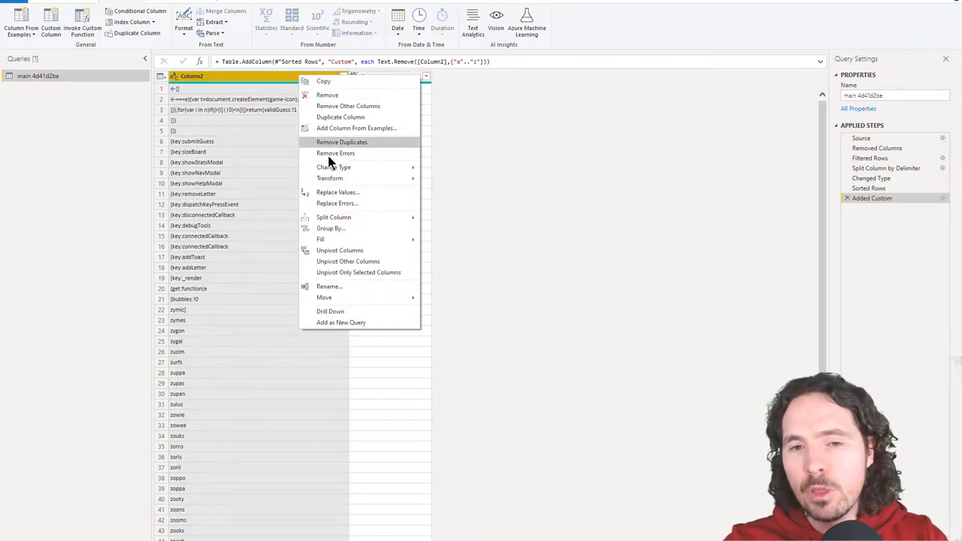
pyautogui.click(337, 193)
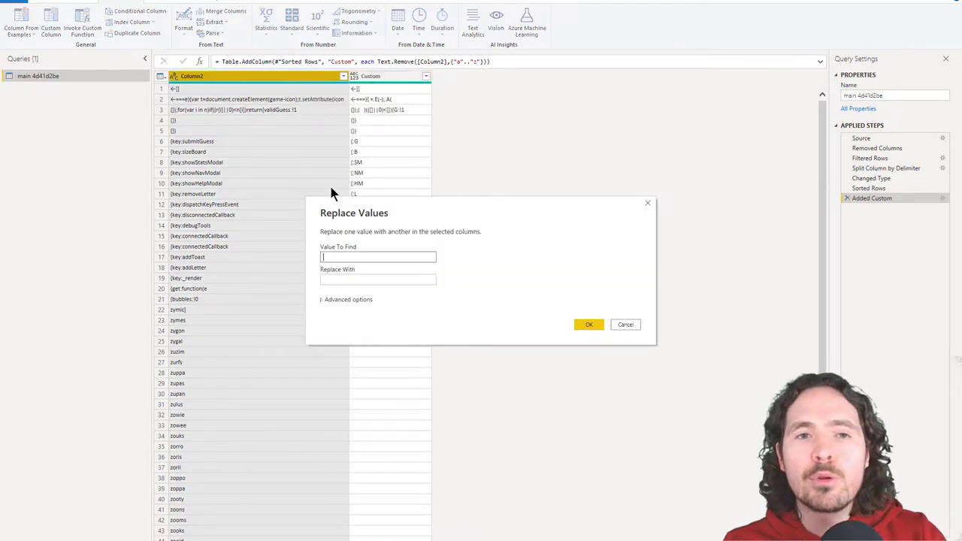
pyautogui.write('0')
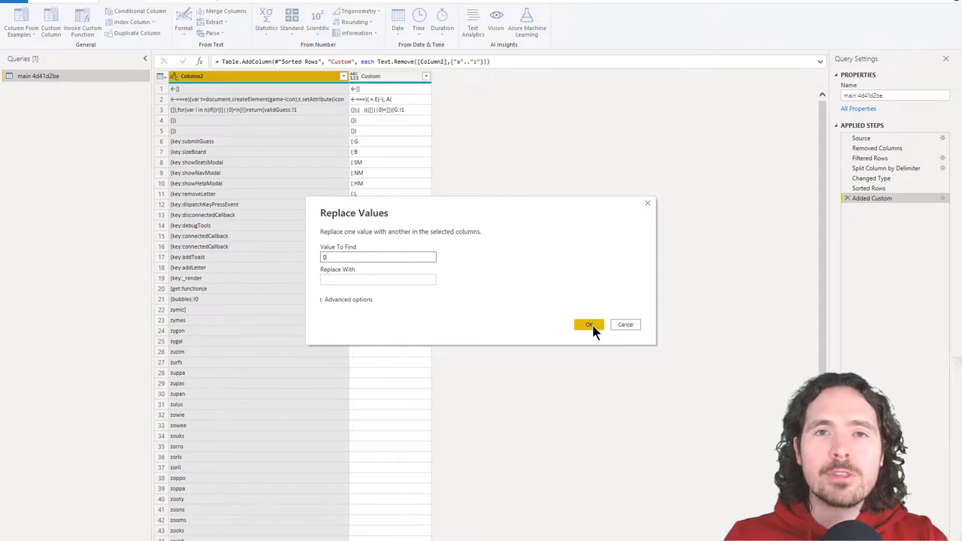
pyautogui.click(589, 324)
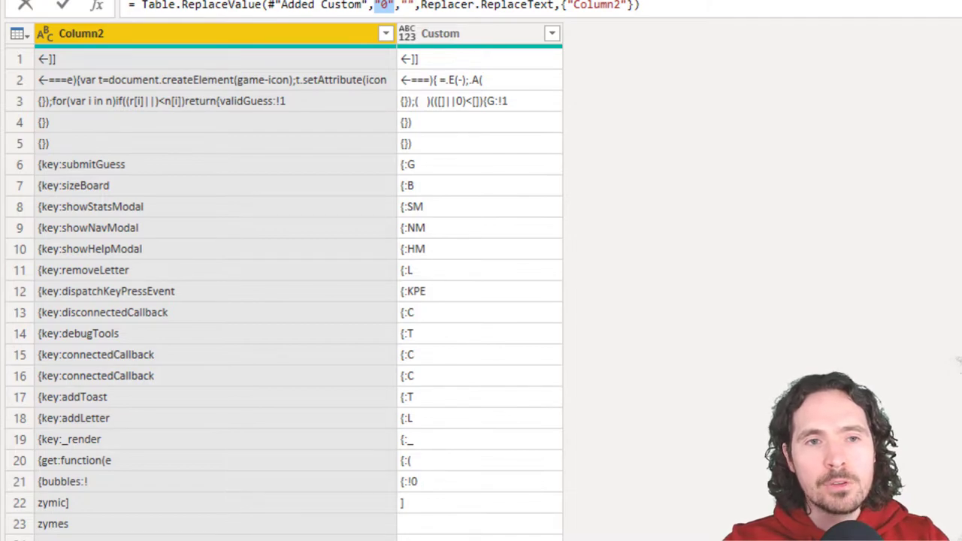
pyautogui.write('each [Custom')
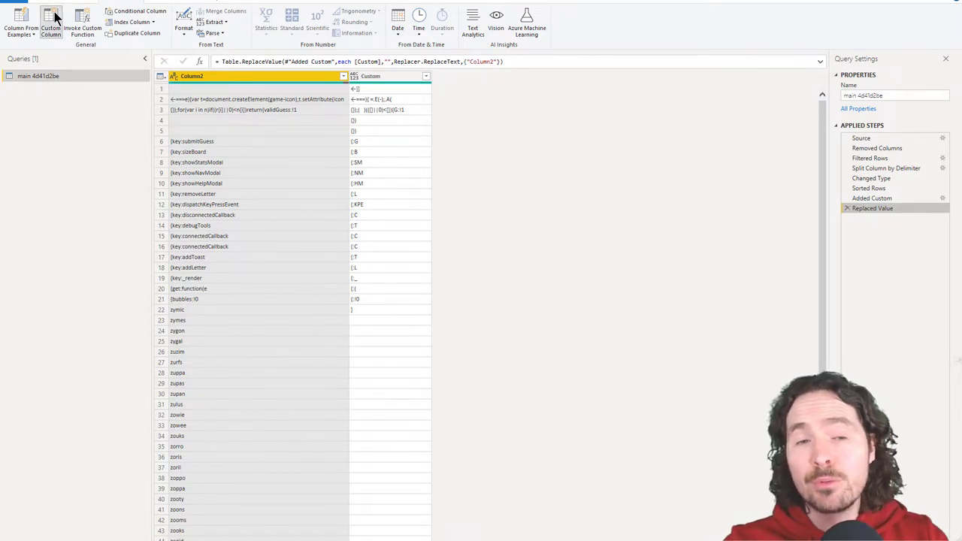
# Step: Add Custom.1: if Text.Remove([Column2],{"a".."z"}) = "" then 1 else 0
pyautogui.click(51, 18)
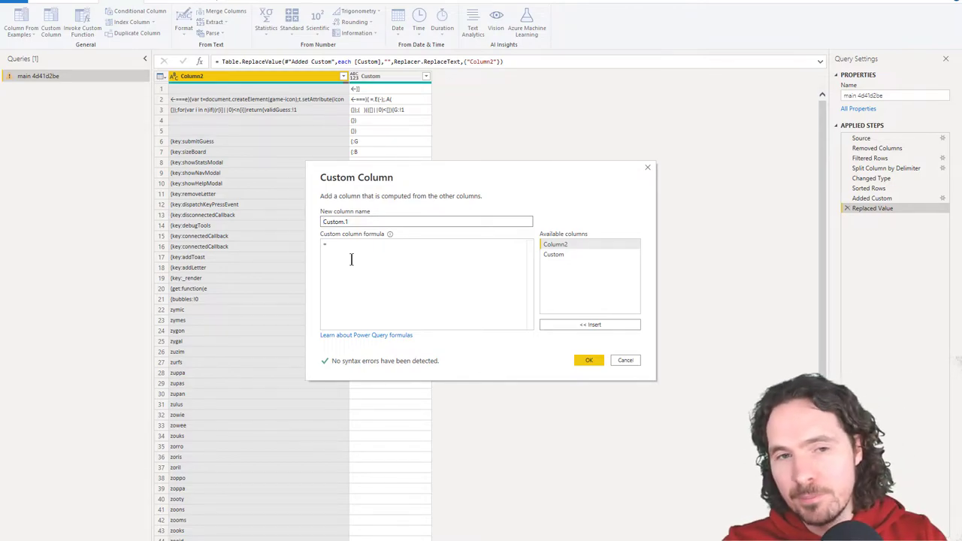
pyautogui.write('if Text.Remove([Column2],{"a".."z"}) = "" then 1 else 0')
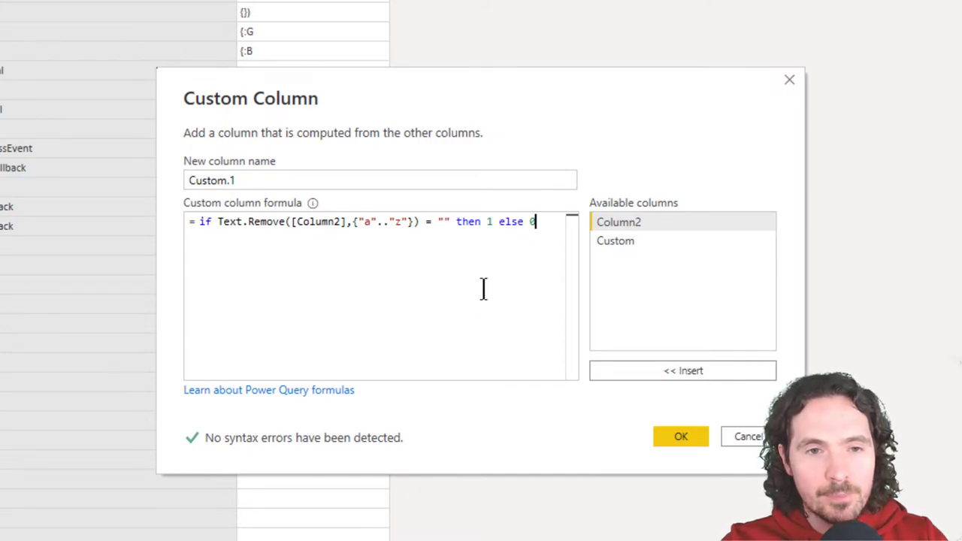
pyautogui.moveTo(469, 294)
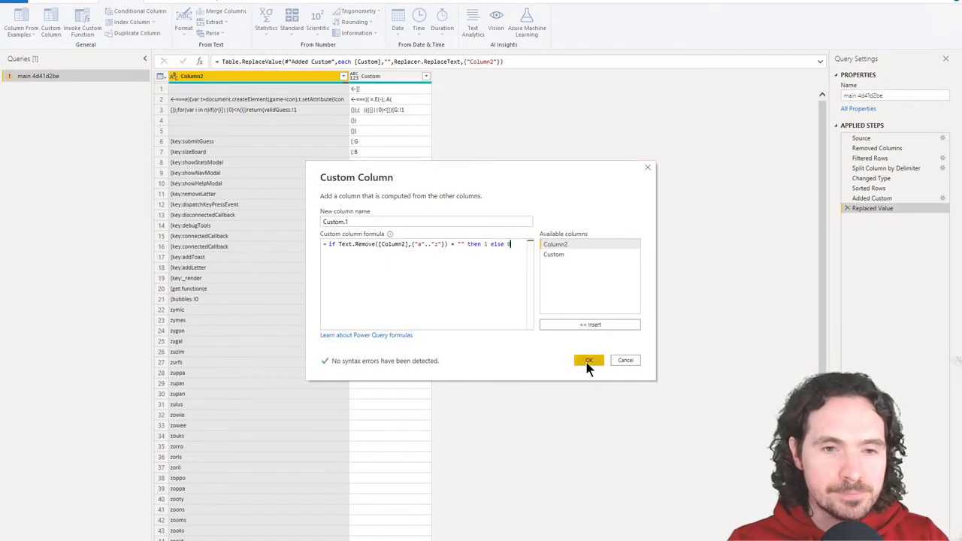
pyautogui.click(589, 360)
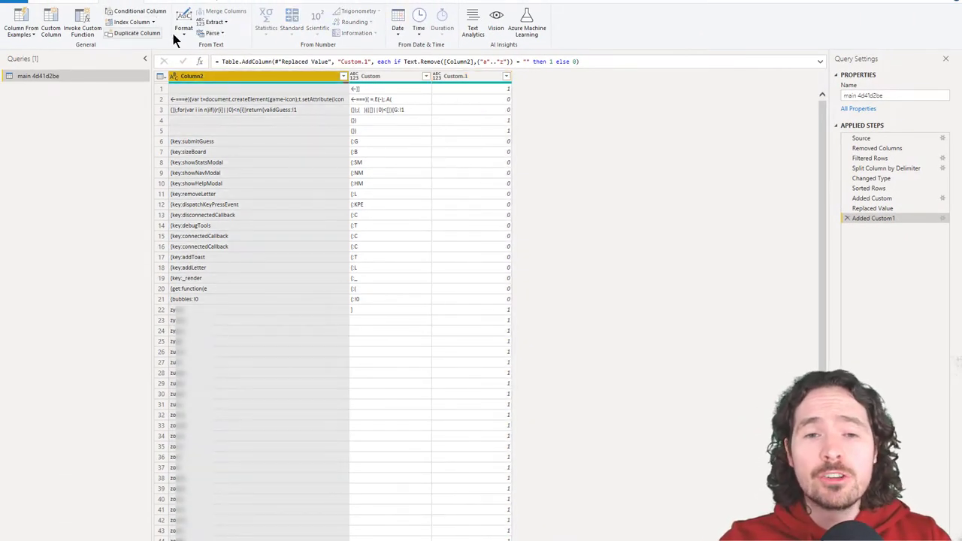
# Step: Add a Length column with each Column2 value's character count via Extract > Length
pyautogui.click(217, 21)
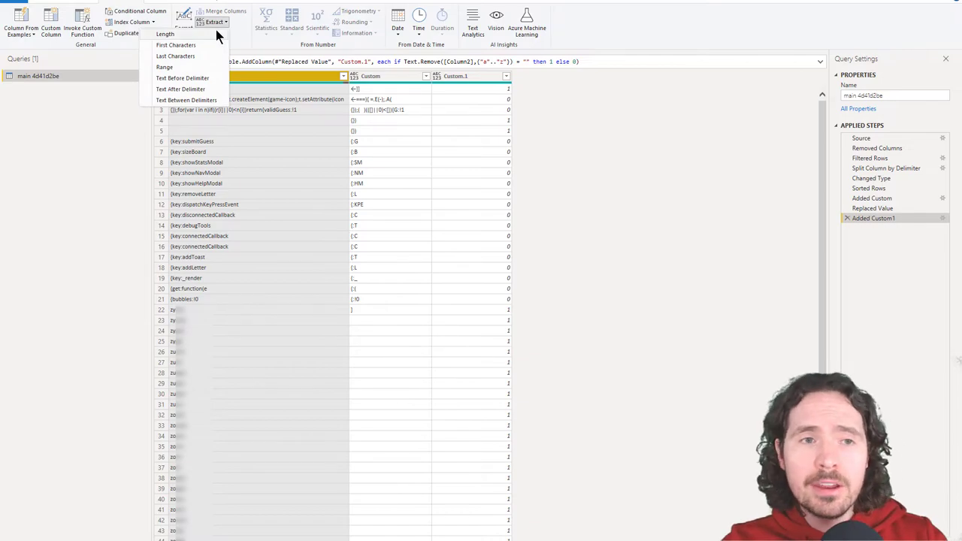
pyautogui.click(162, 36)
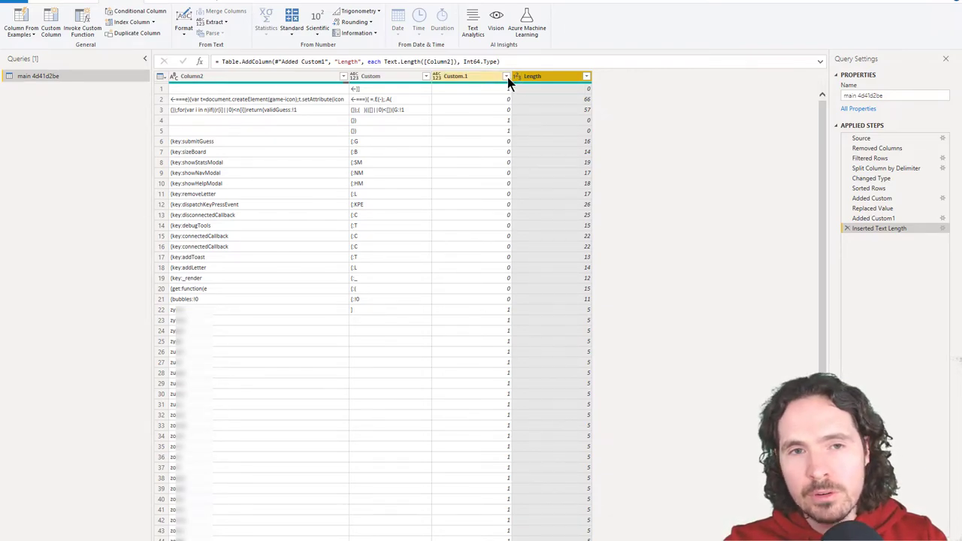
# Step: Filter rows to Custom.1 = 1 and Length = 5, keeping only five-letter words
pyautogui.click(503, 75)
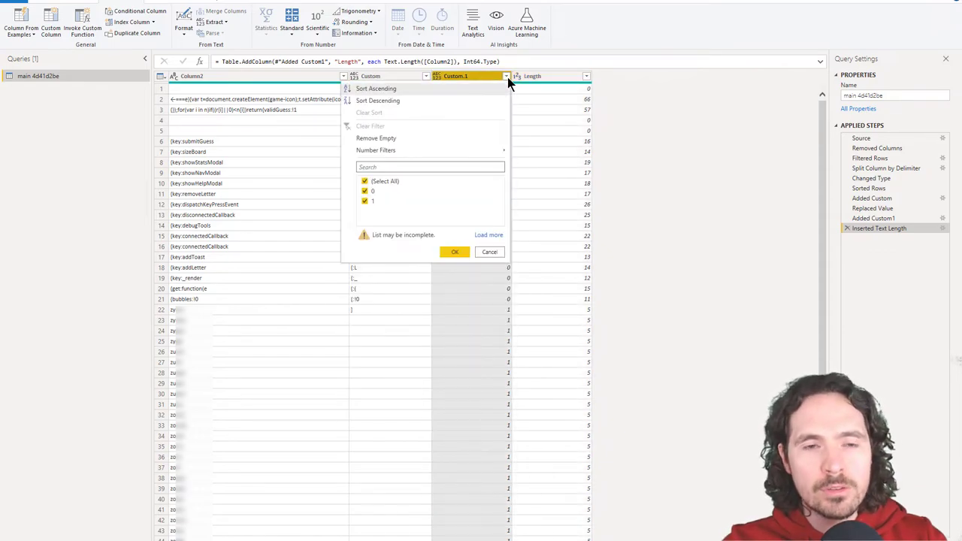
pyautogui.click(364, 191)
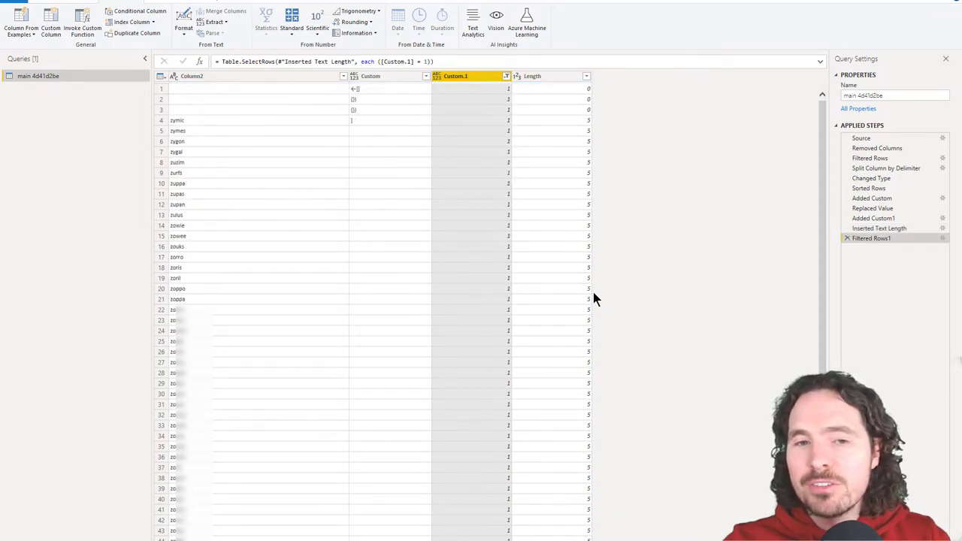
pyautogui.moveTo(544, 104)
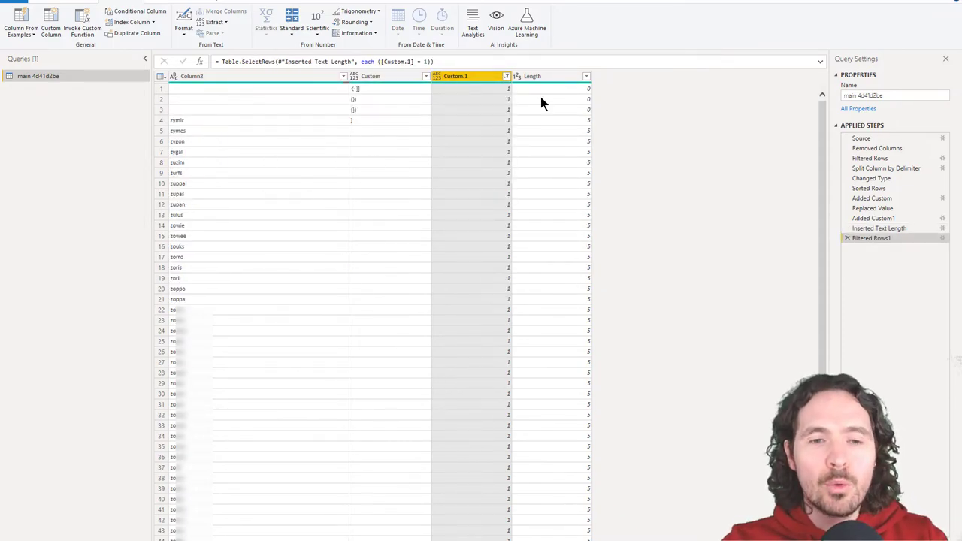
pyautogui.click(586, 75)
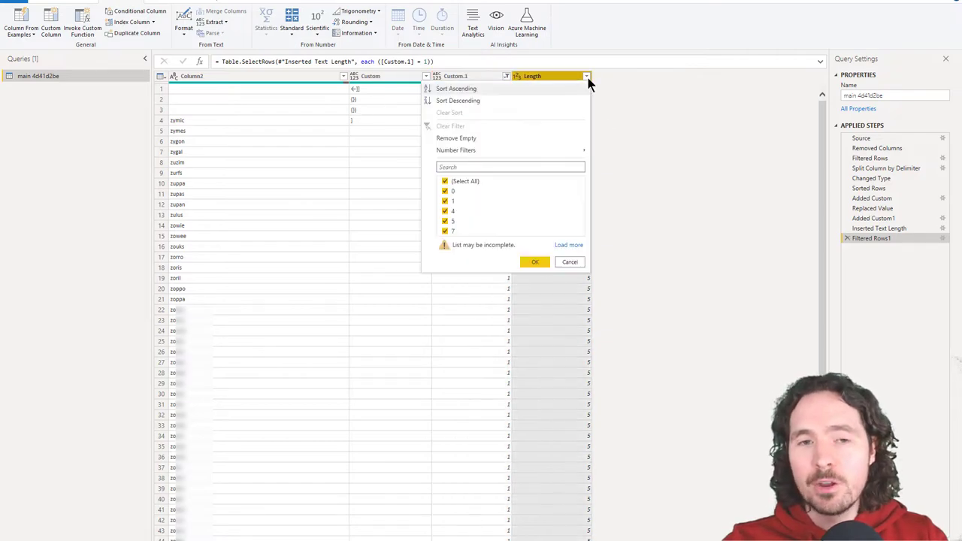
pyautogui.click(568, 243)
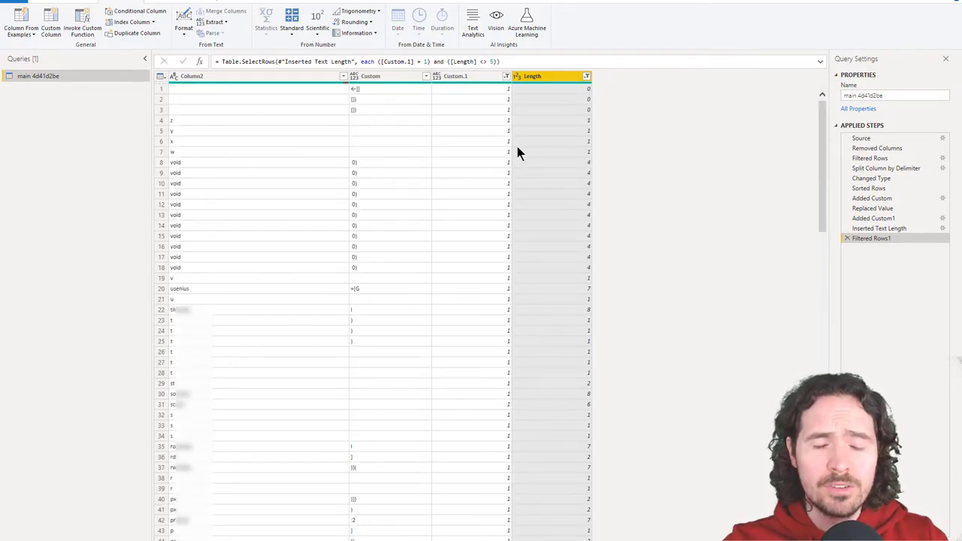
pyautogui.click(584, 75)
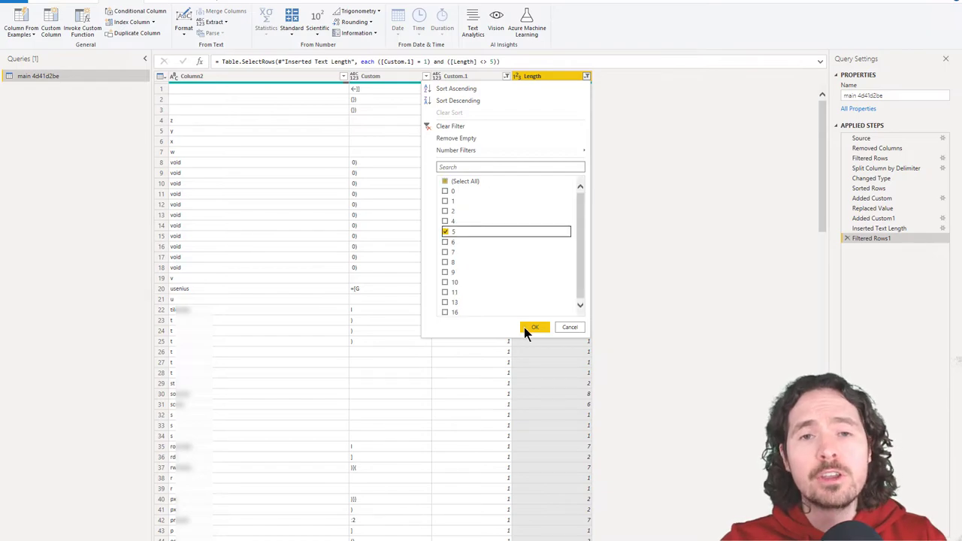
pyautogui.click(535, 327)
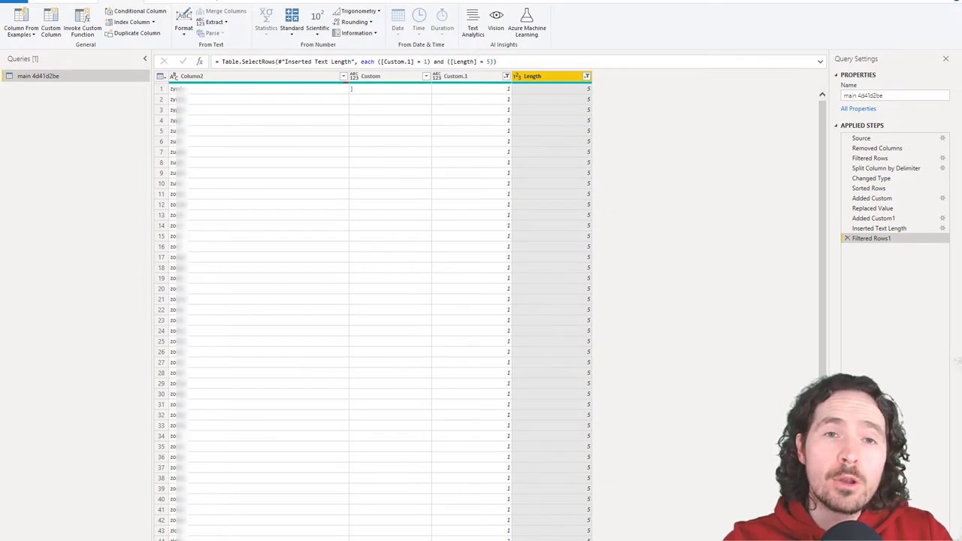
# Step: Remove the helper columns so only the word column remains, renamed Position
pyautogui.click(373, 75)
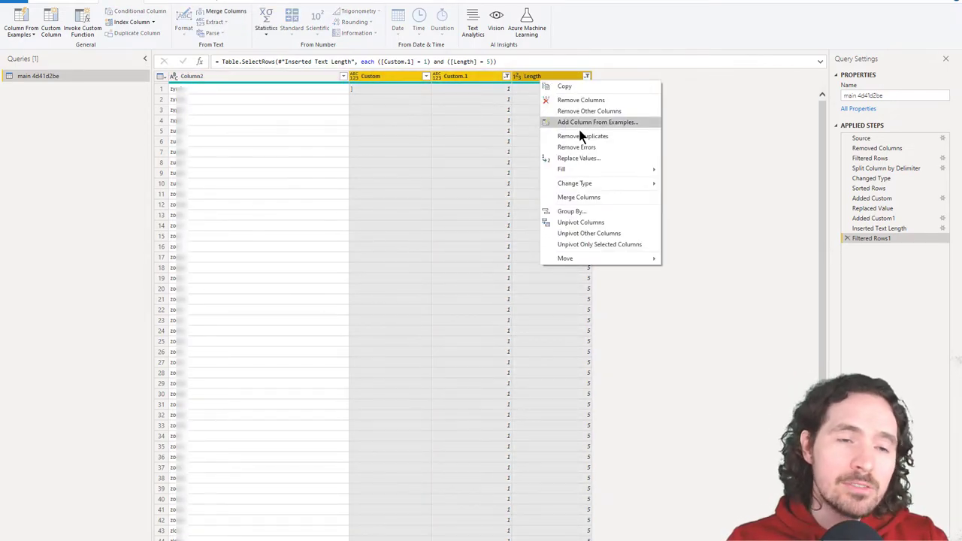
pyautogui.click(587, 112)
pyautogui.write('Position')
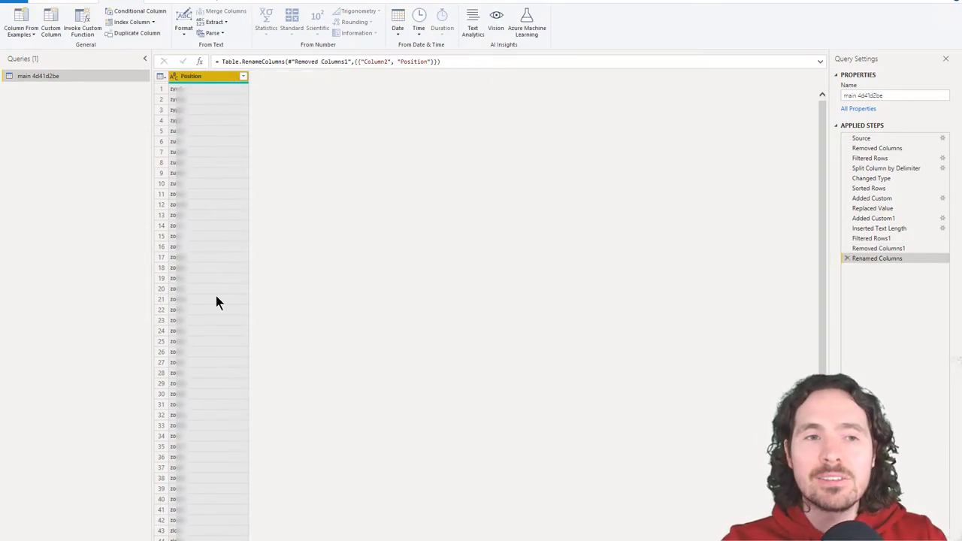
pyautogui.click(210, 75)
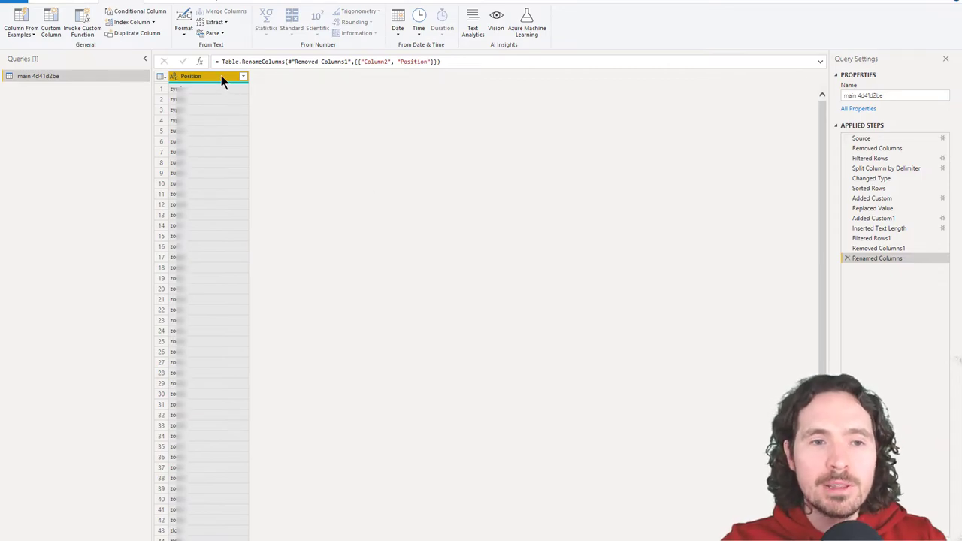
# Step: Split Position by positions 0,1,2,3,4 into single-letter columns Position.1–Position.5
pyautogui.rightClick(210, 78)
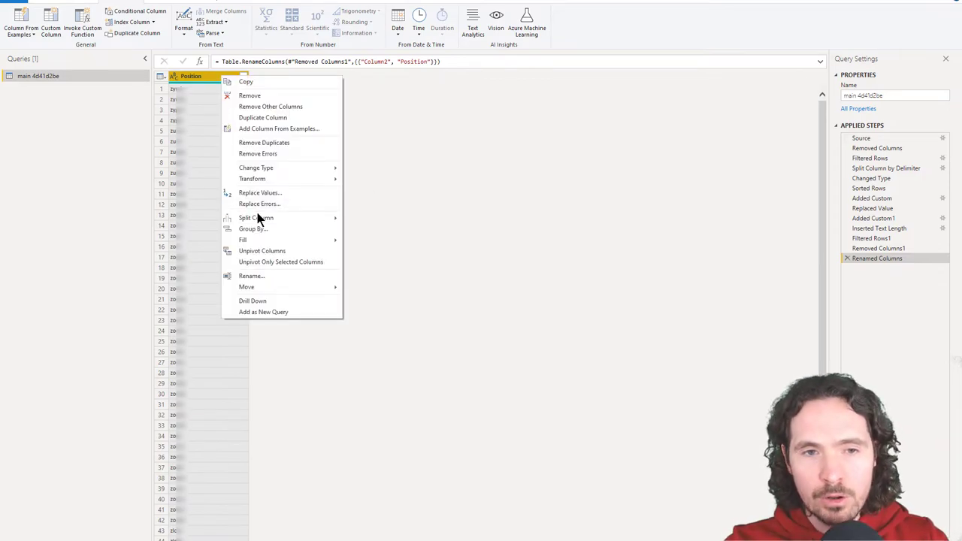
pyautogui.moveTo(256, 218)
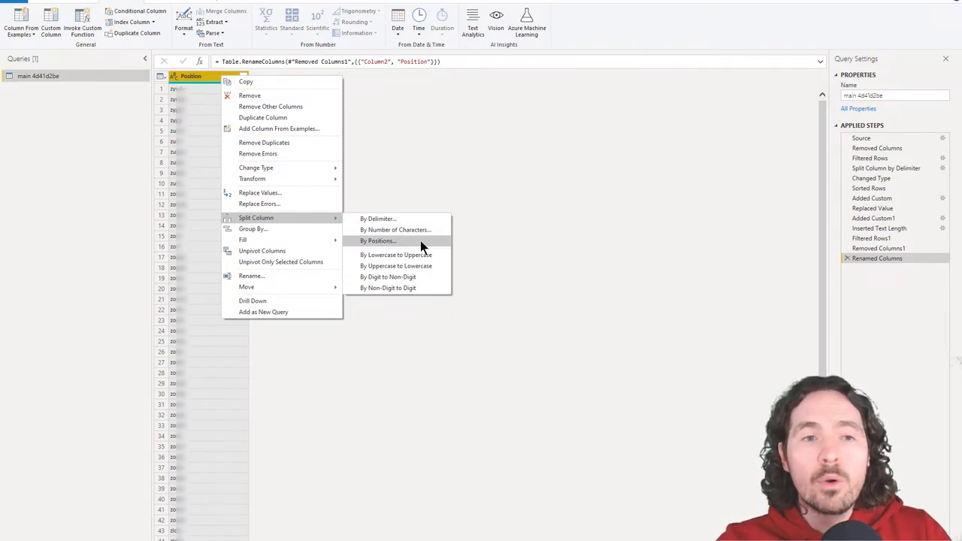
pyautogui.click(377, 241)
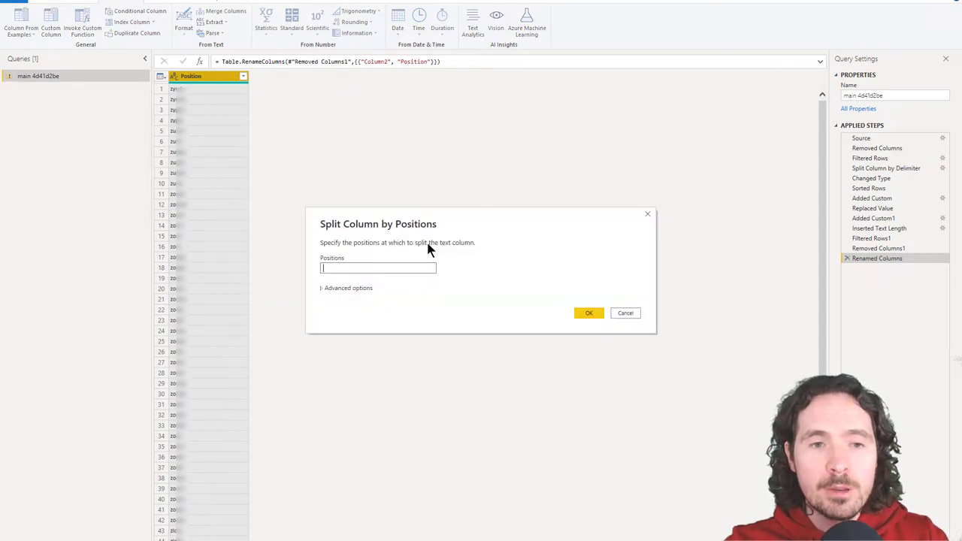
pyautogui.write('0,1,2,3,4')
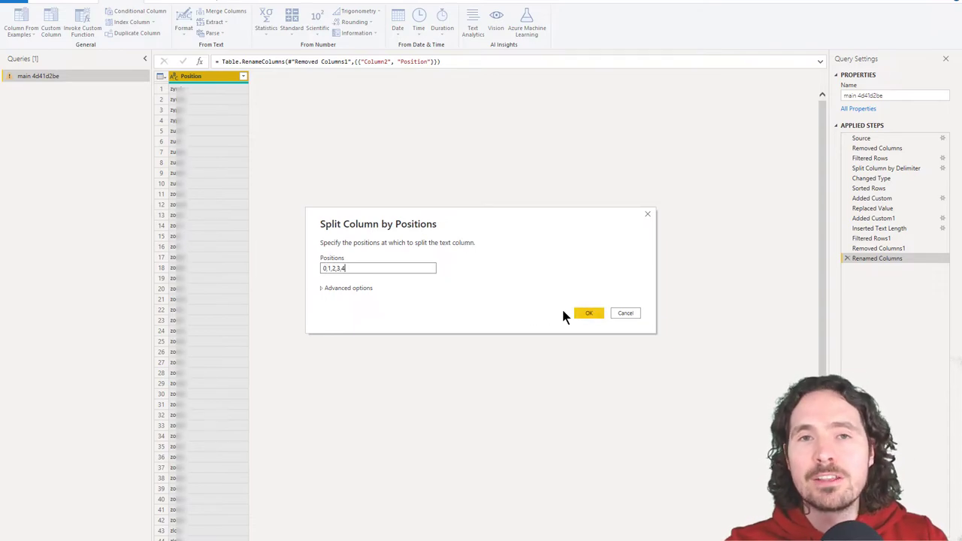
pyautogui.click(588, 313)
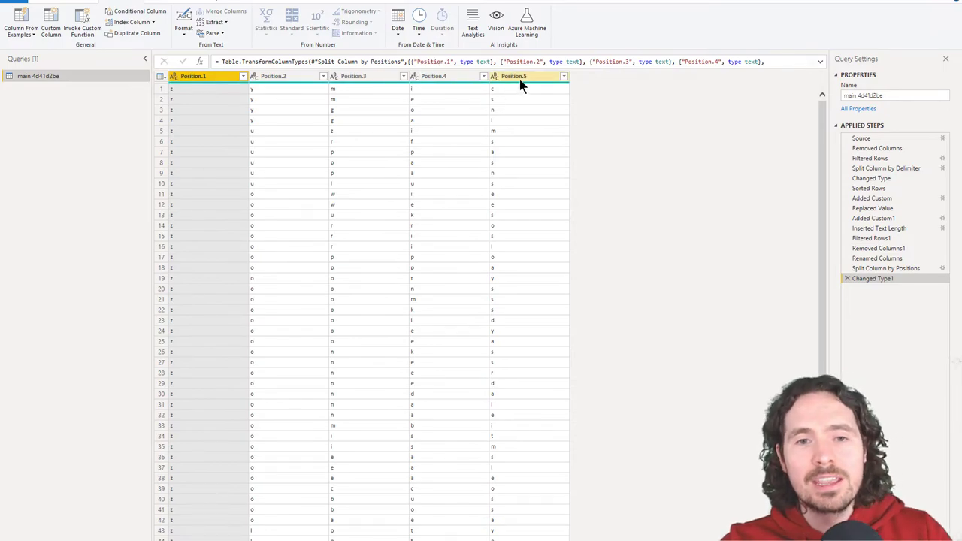
# Step: Unpivot Position.1–Position.5 into rows and rename Attribute to Position, Value to Letter
pyautogui.rightClick(526, 75)
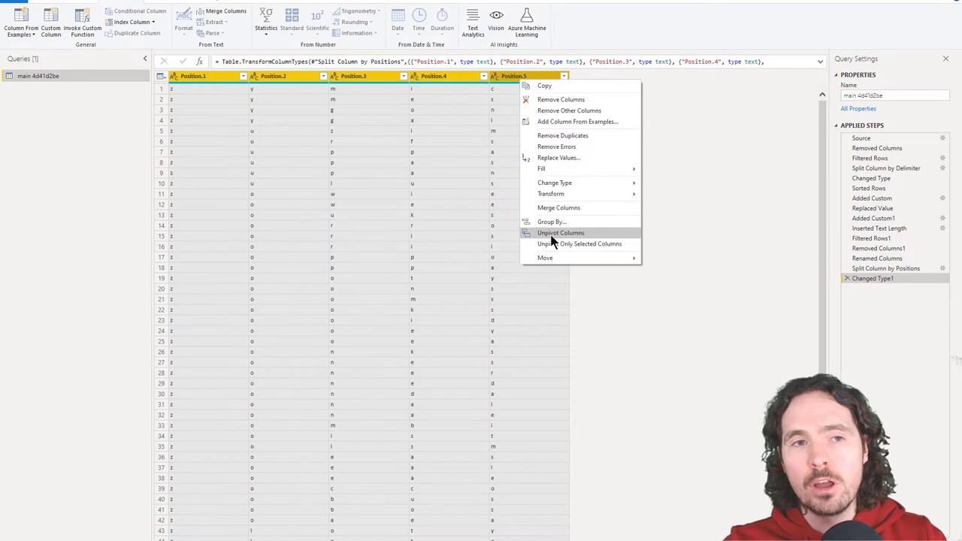
pyautogui.click(560, 231)
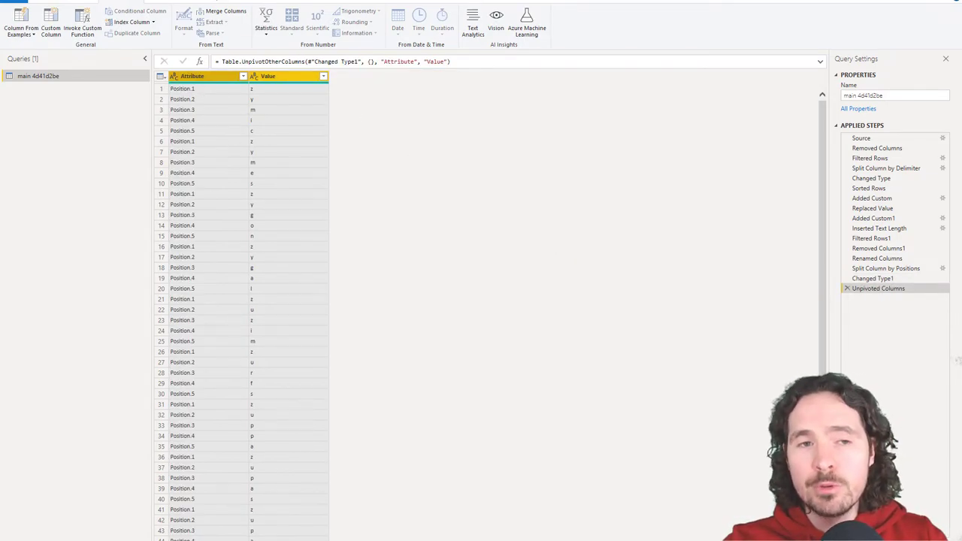
pyautogui.moveTo(291, 89)
pyautogui.write('Letter')
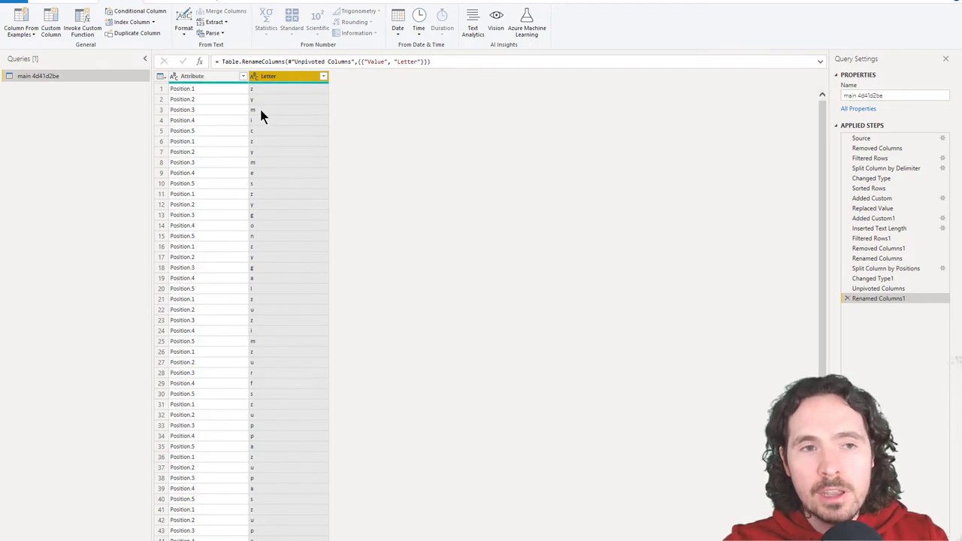
pyautogui.click(206, 75)
pyautogui.write('Pos')
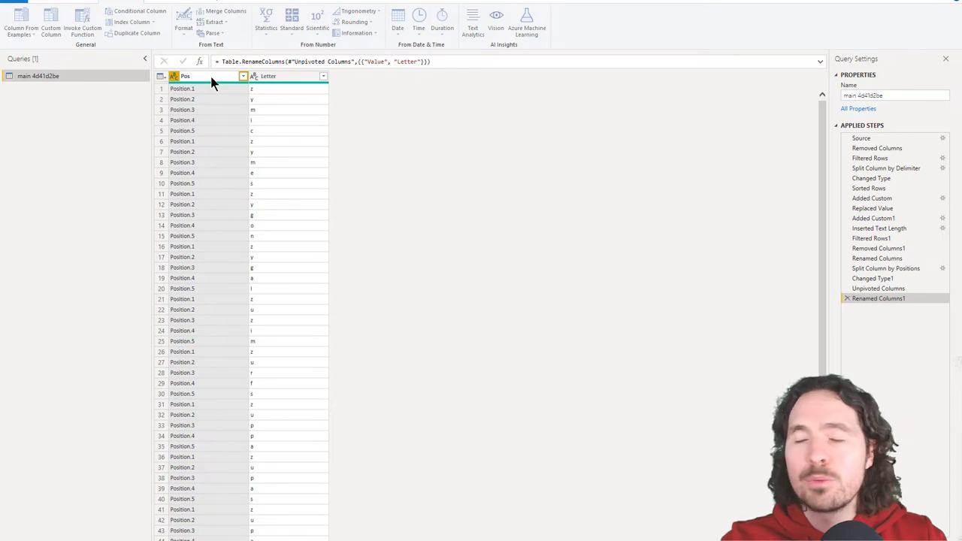
pyautogui.doubleClick(199, 76)
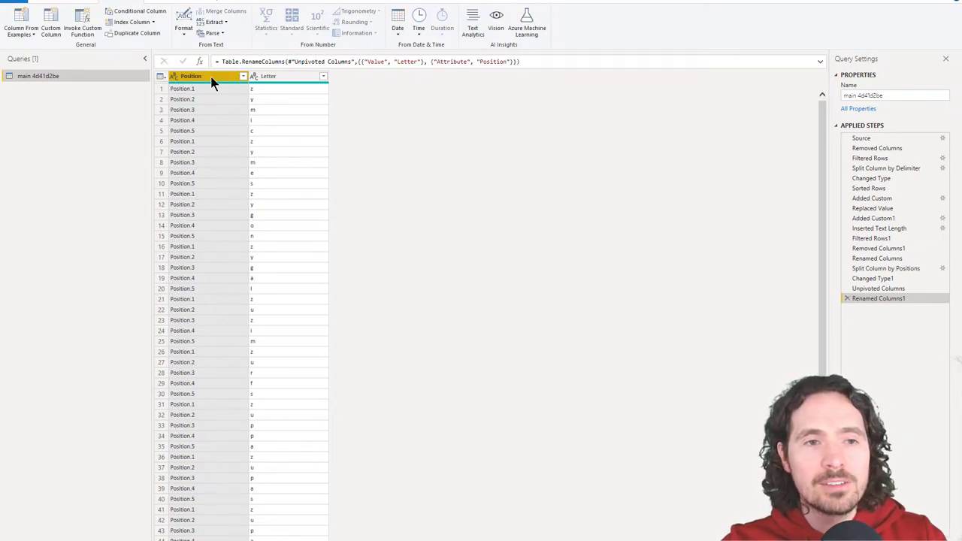
pyautogui.moveTo(209, 99)
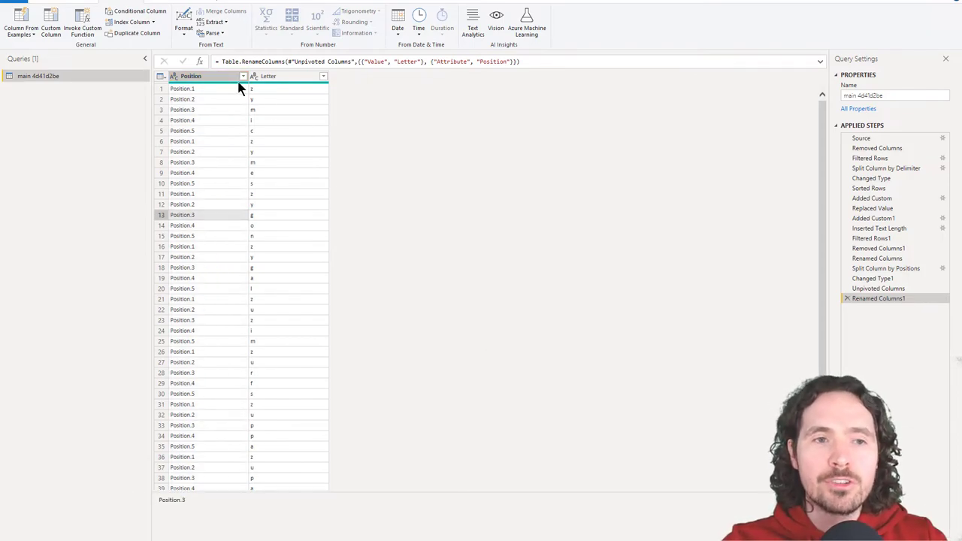
# Step: Replace 'Position.' with nothing so Position values read 1 to 5
pyautogui.rightClick(203, 75)
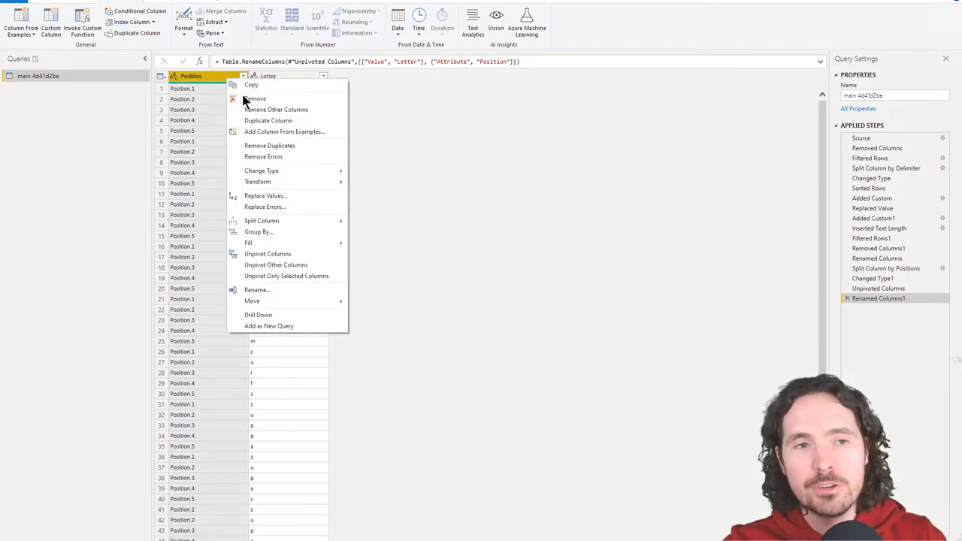
pyautogui.click(264, 195)
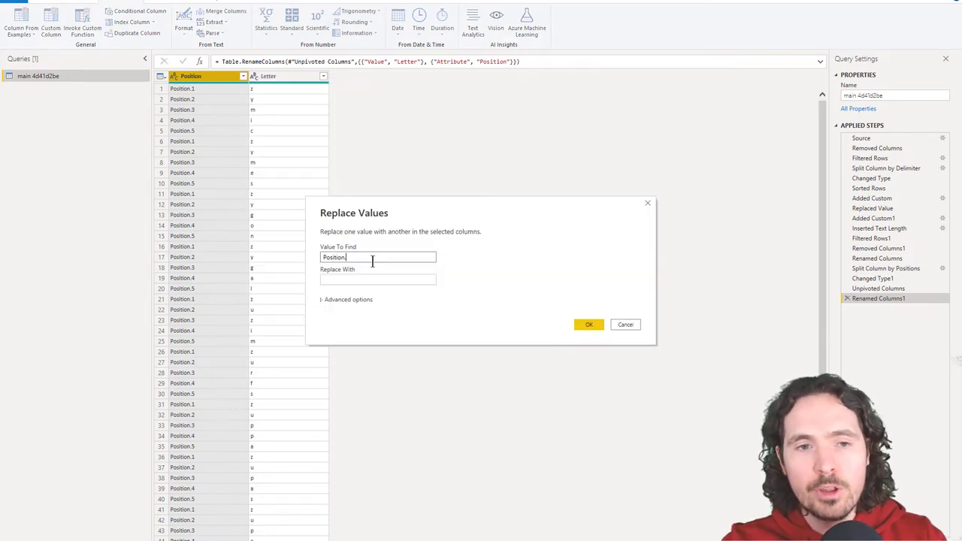
pyautogui.click(589, 325)
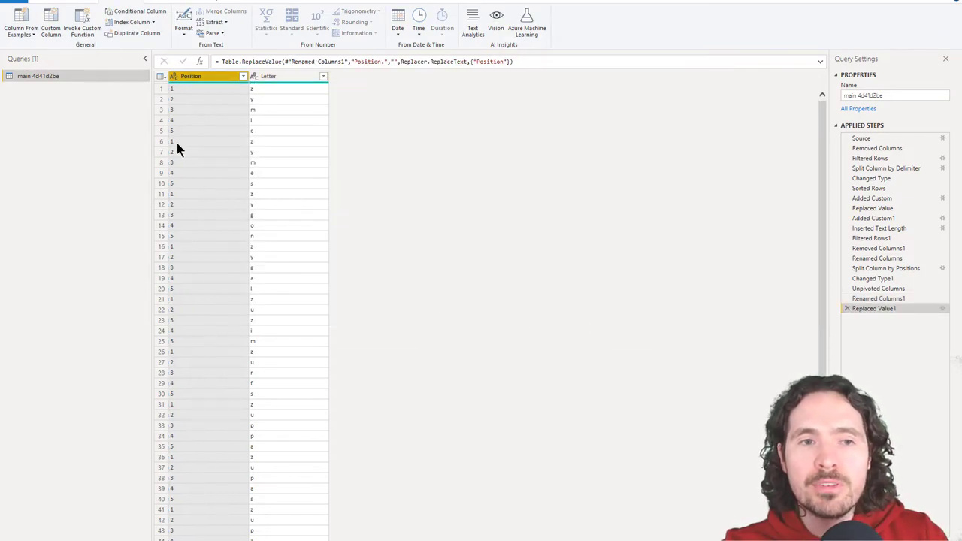
pyautogui.moveTo(600, 296)
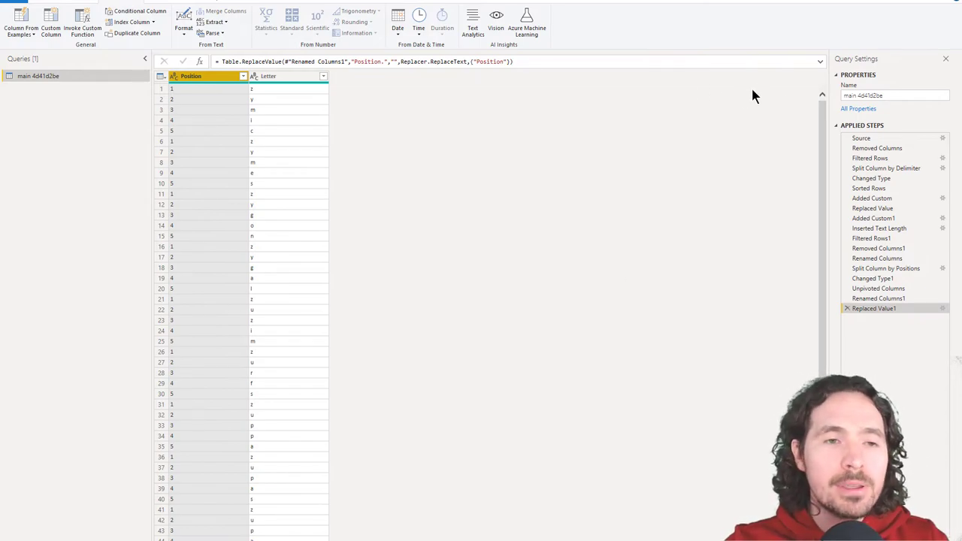
# Step: Rename the query to Wordle in Query Settings
pyautogui.click(892, 94)
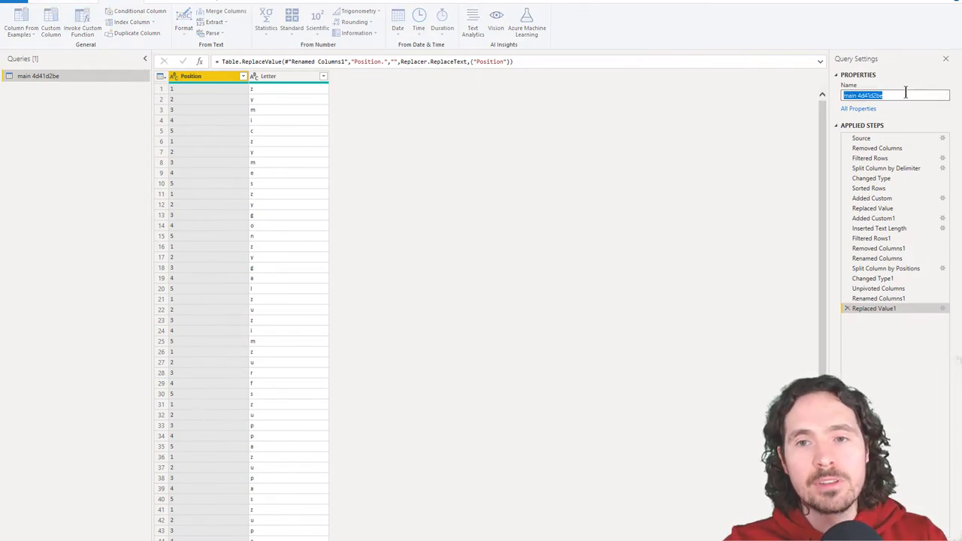
pyautogui.write('Wordle')
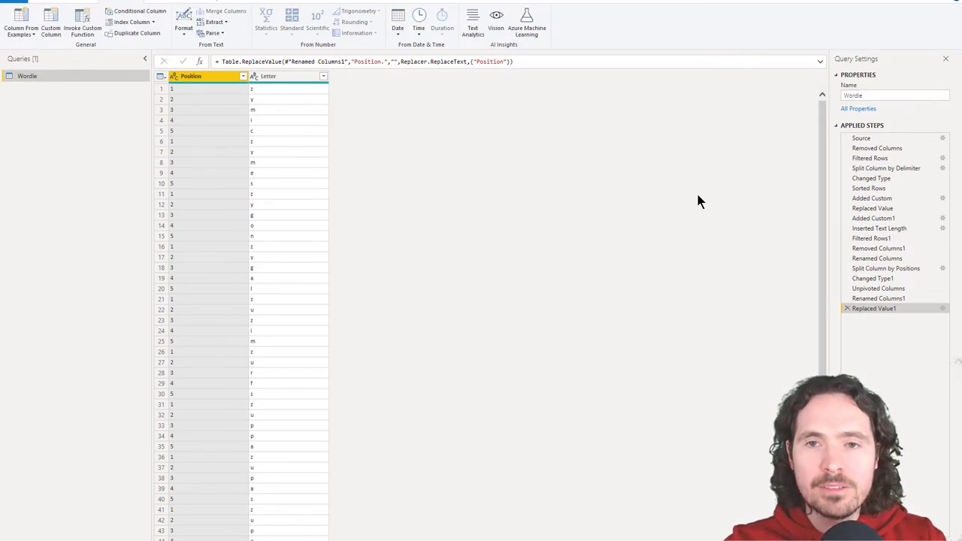
pyautogui.moveTo(394, 195)
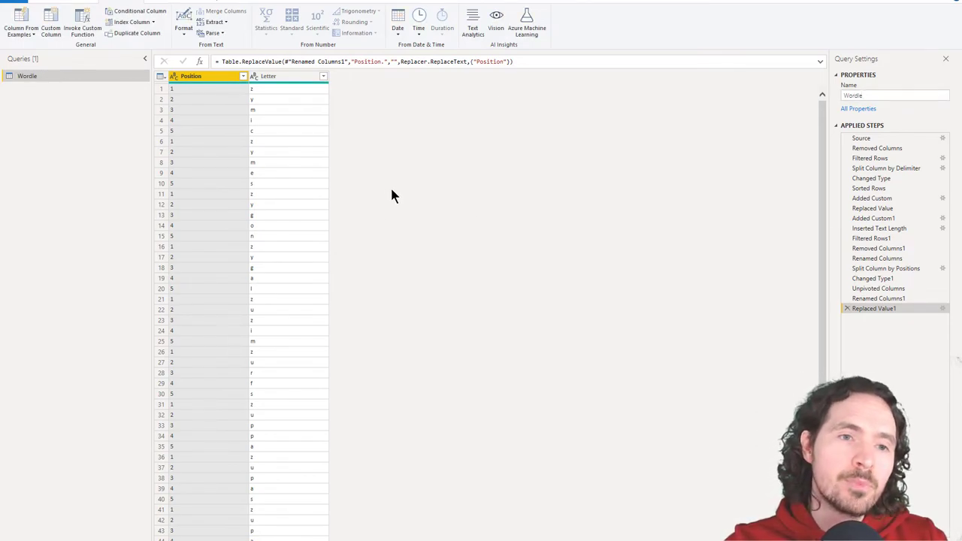
pyautogui.moveTo(344, 161)
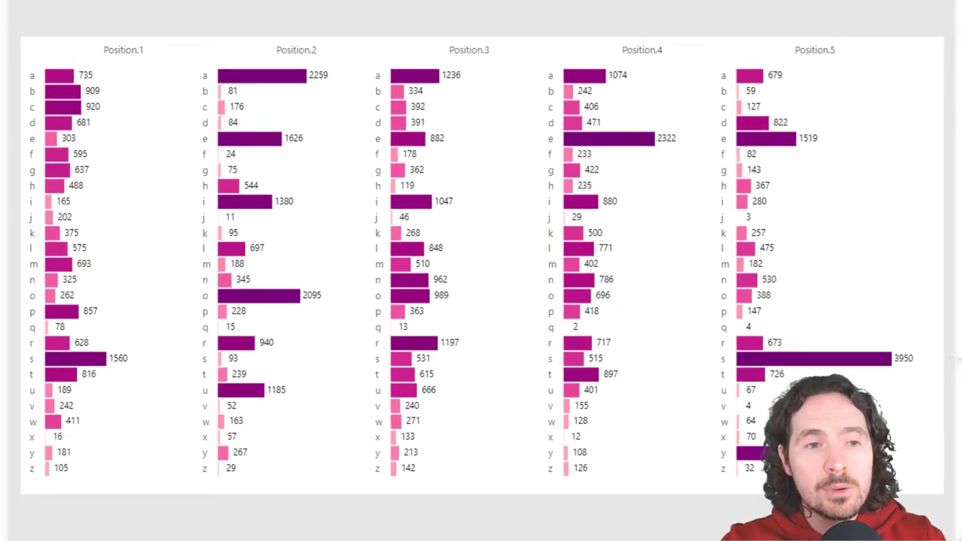
pyautogui.moveTo(956, 68)
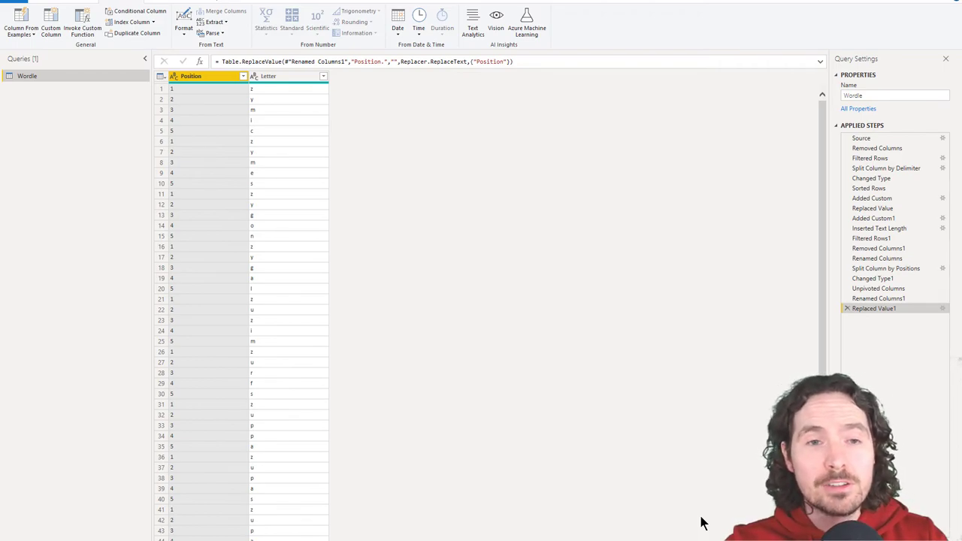
pyautogui.moveTo(622, 475)
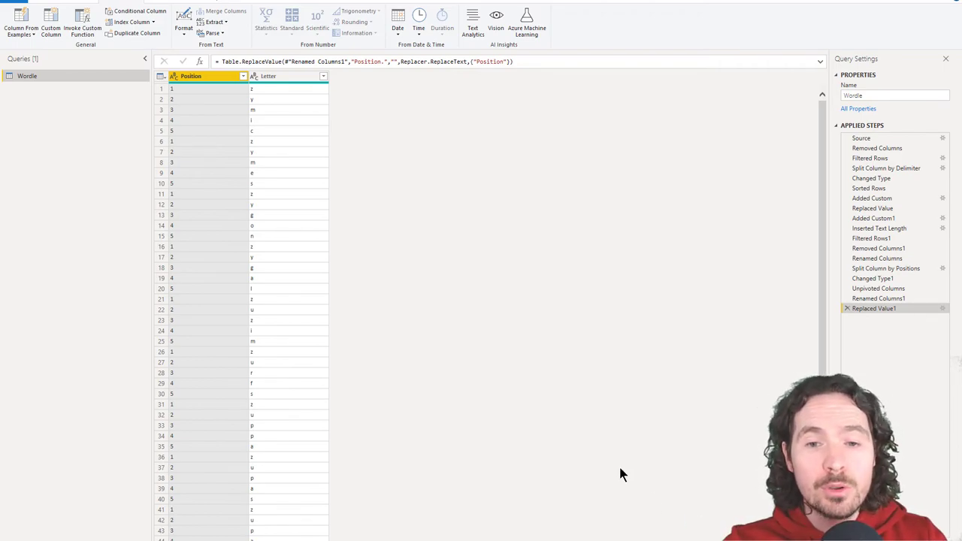